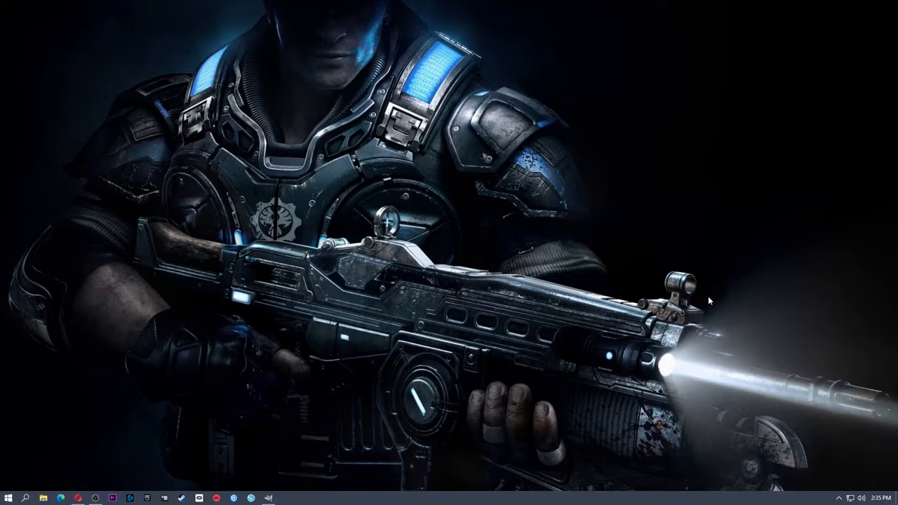
# Launch Opera and go to the official gimp.org website
pyautogui.click(77, 498)
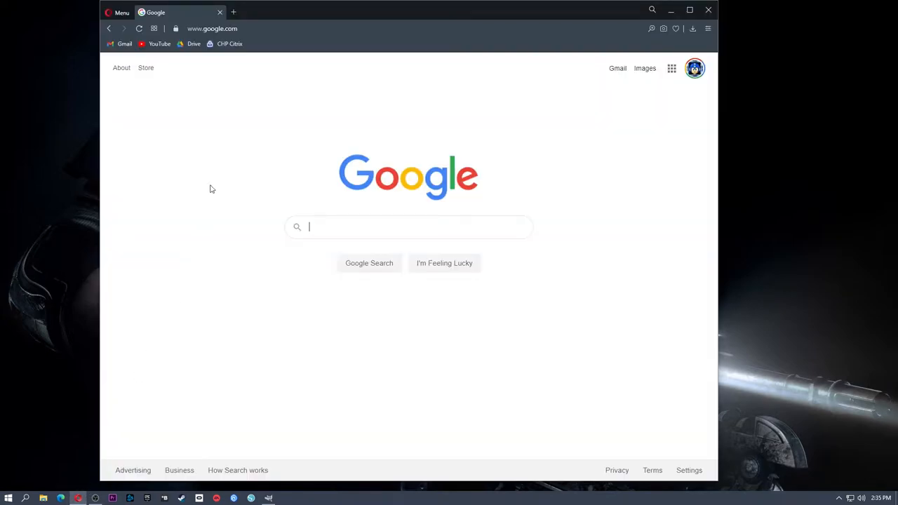
pyautogui.write('gimp')
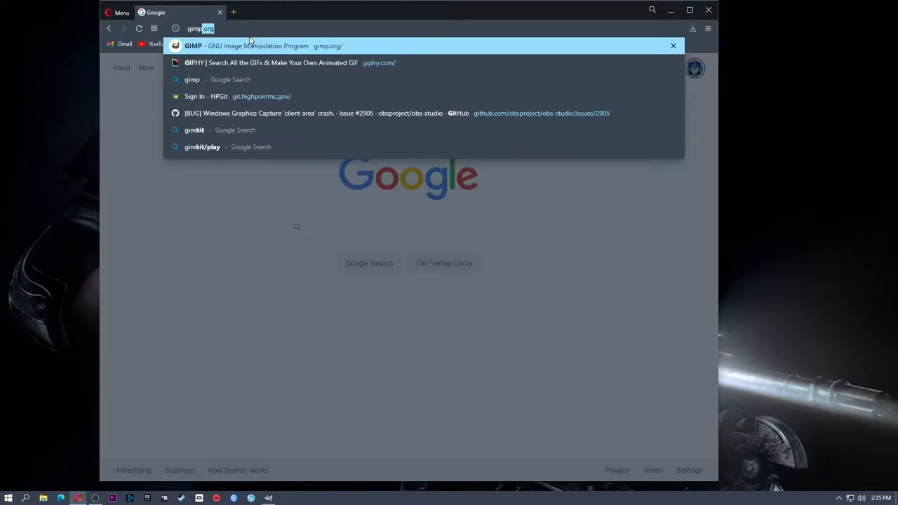
pyautogui.click(255, 45)
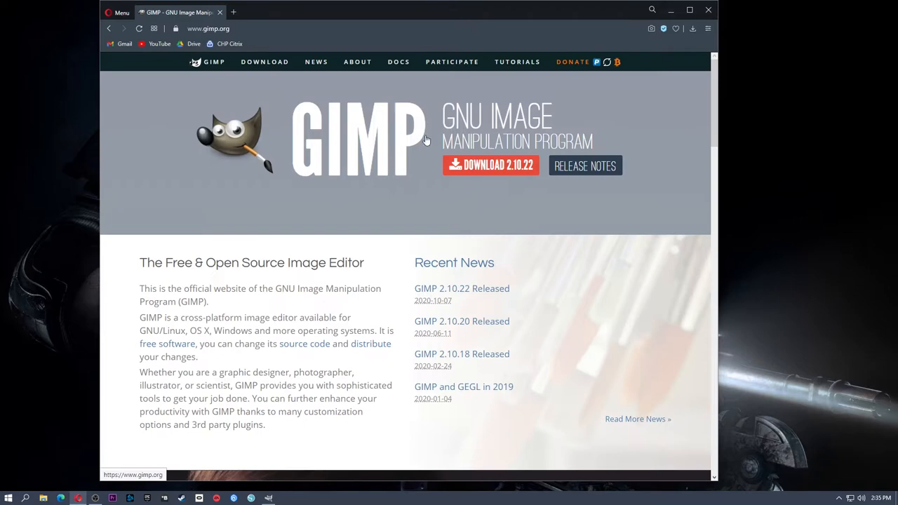
pyautogui.moveTo(421, 126)
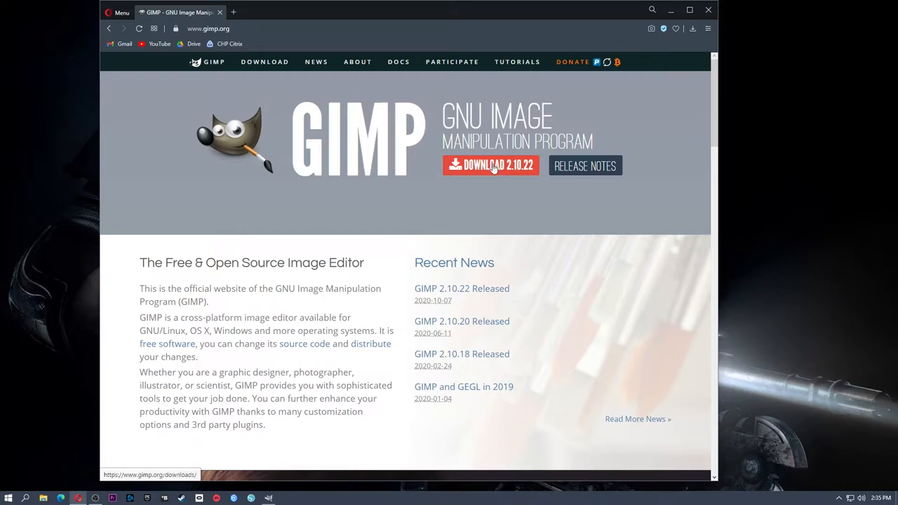
pyautogui.moveTo(578, 109)
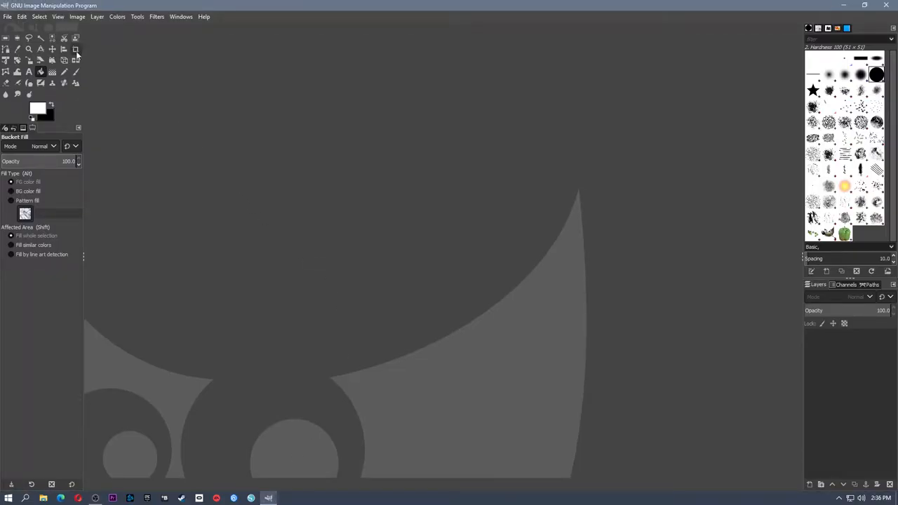
# Create a new 1920 × 1080 image via File > New, keeping the defaults
pyautogui.click(8, 17)
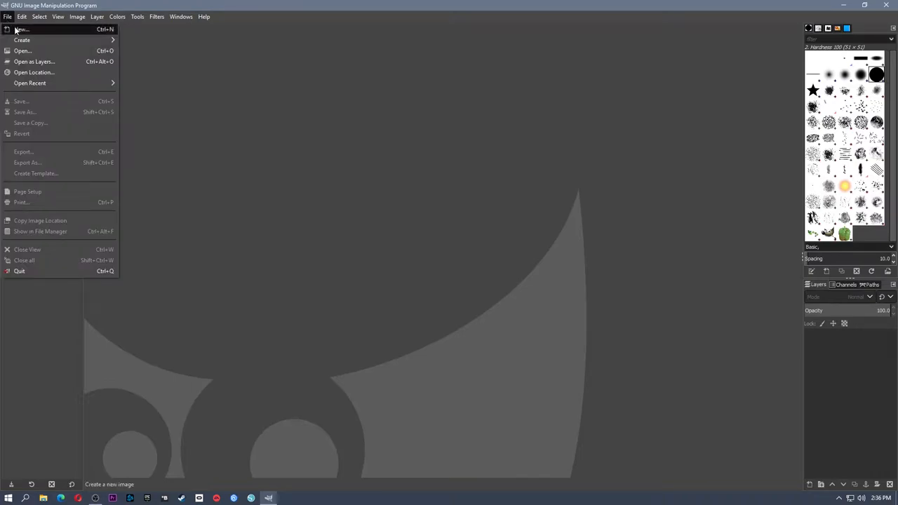
pyautogui.click(21, 28)
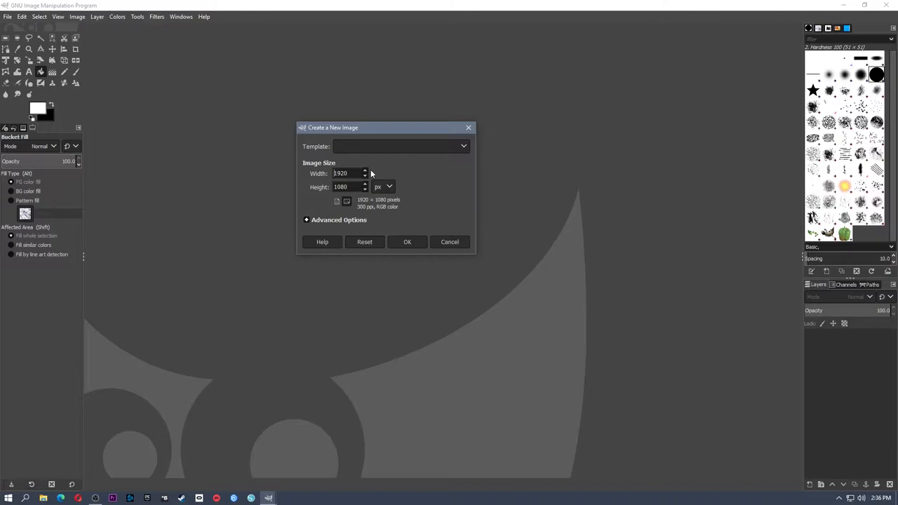
pyautogui.moveTo(418, 168)
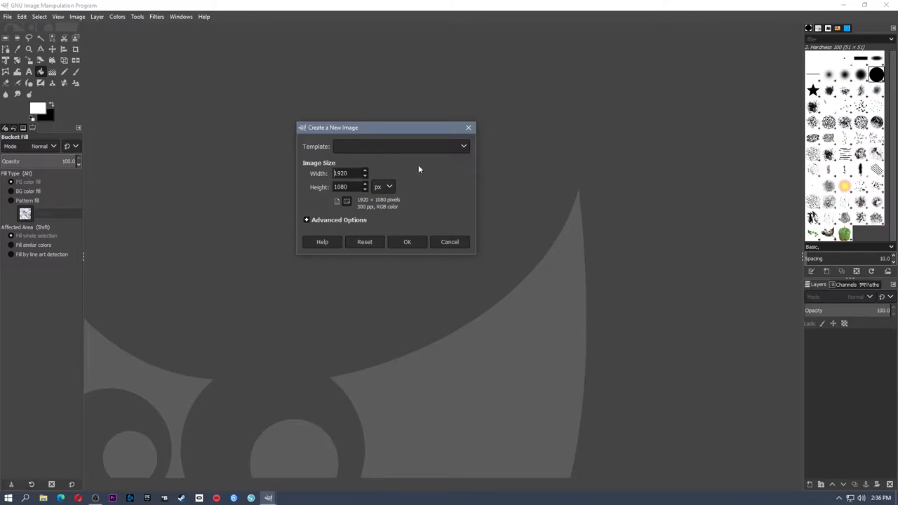
pyautogui.click(407, 241)
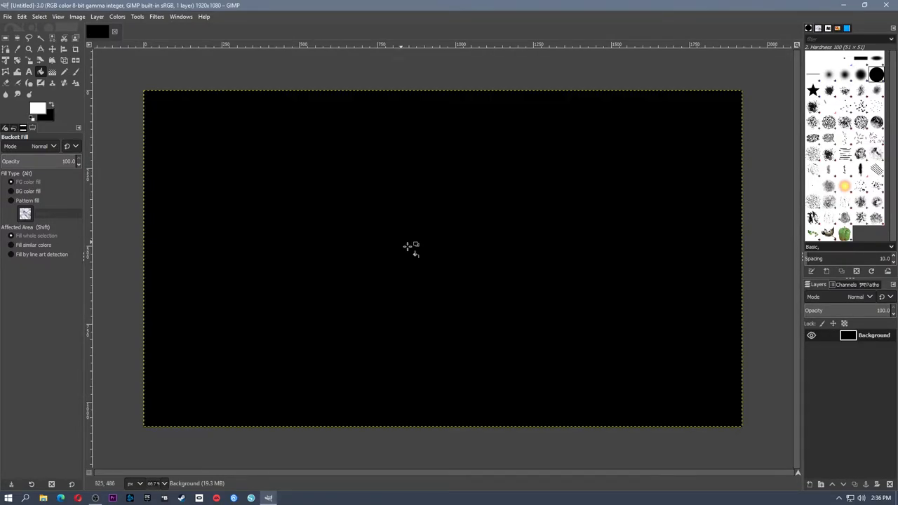
pyautogui.moveTo(563, 324)
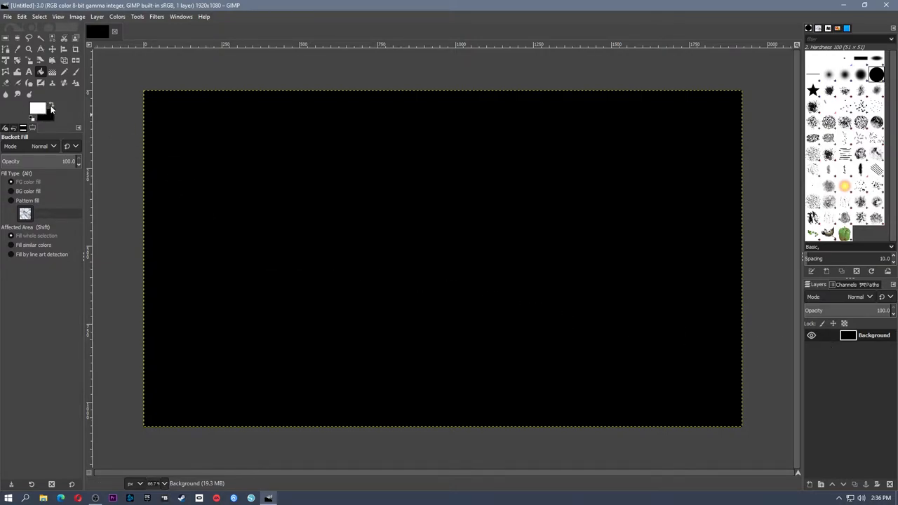
pyautogui.click(51, 104)
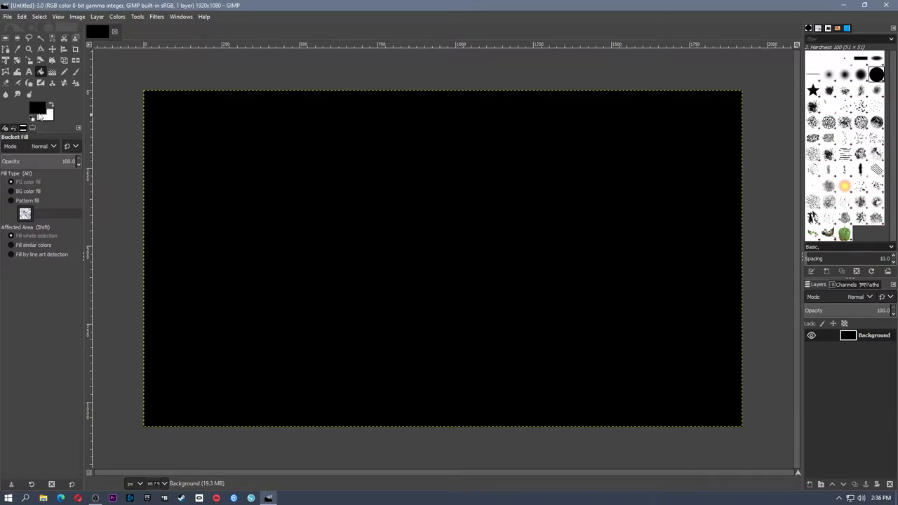
pyautogui.moveTo(32, 120)
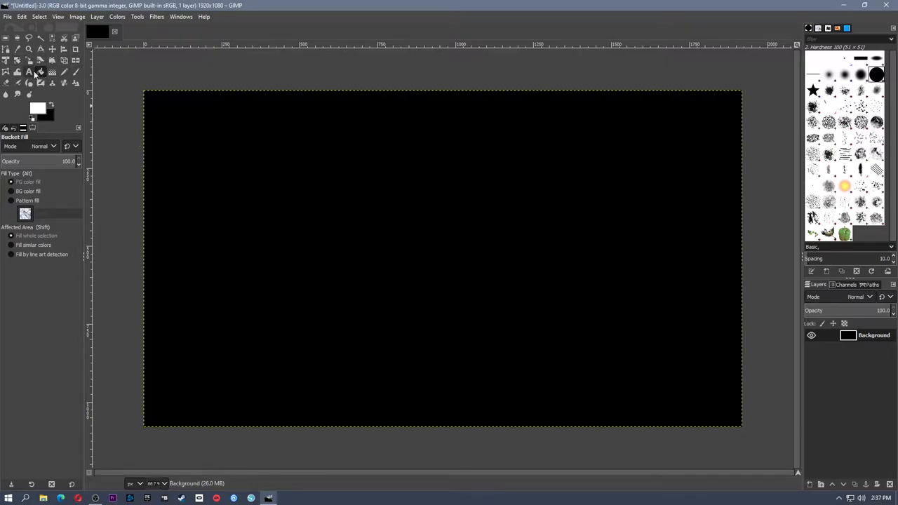
# Outline a tall trapezoid in the middle of the canvas with the Free Select tool
pyautogui.click(28, 39)
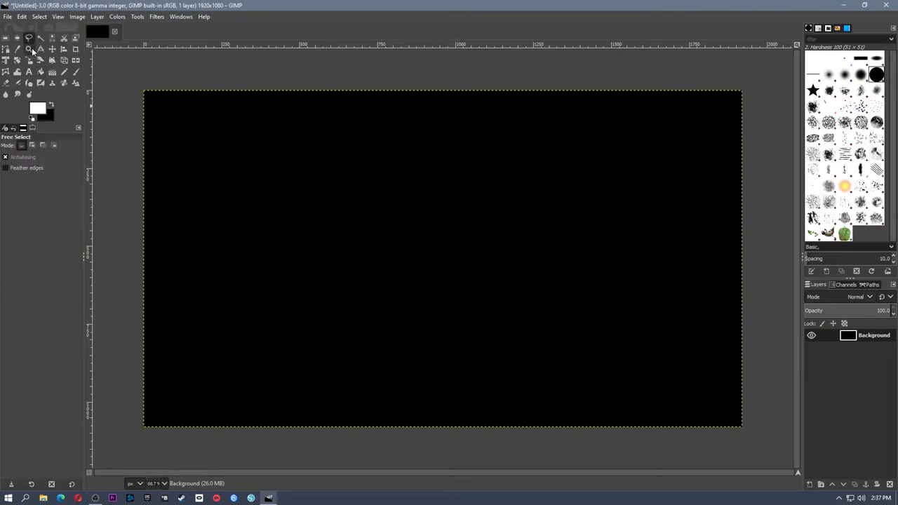
pyautogui.moveTo(28, 49)
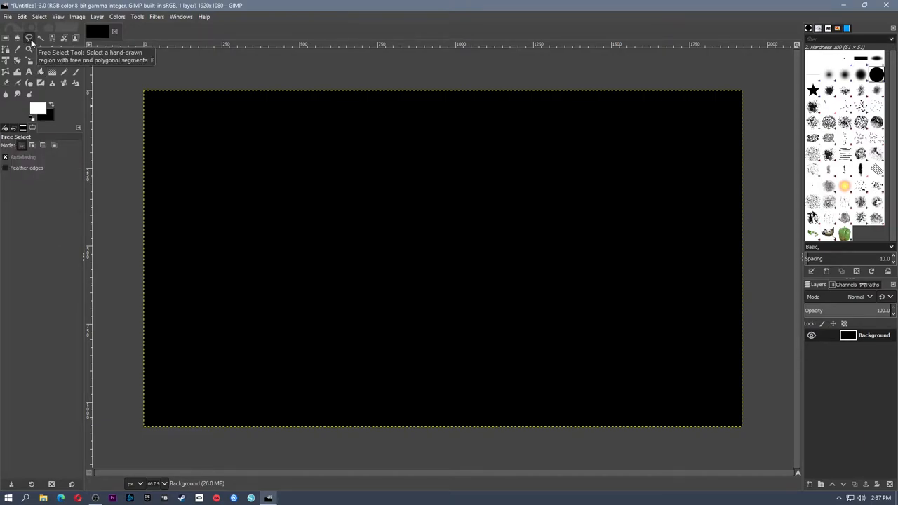
pyautogui.moveTo(430, 119)
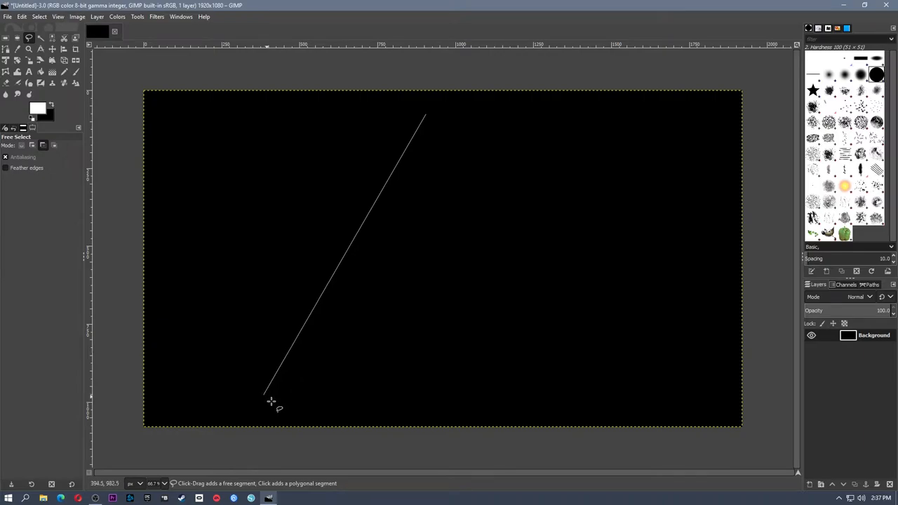
pyautogui.click(573, 400)
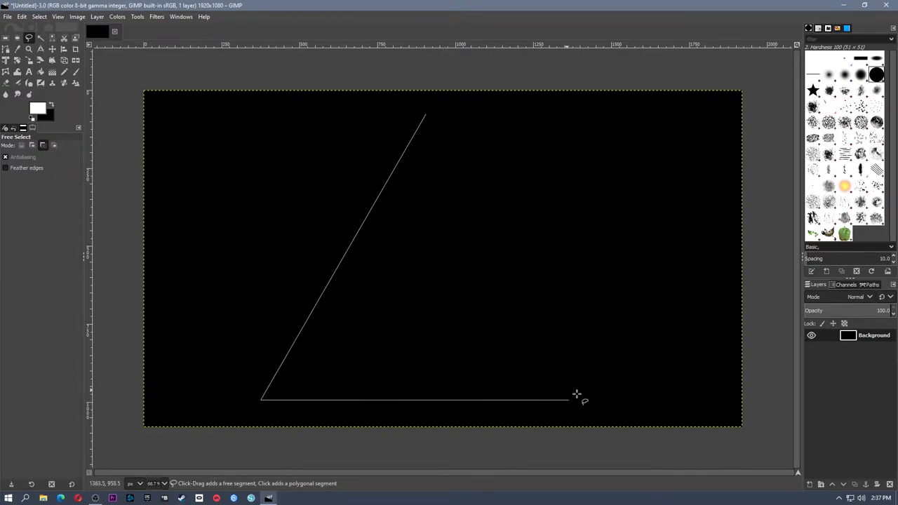
pyautogui.click(488, 154)
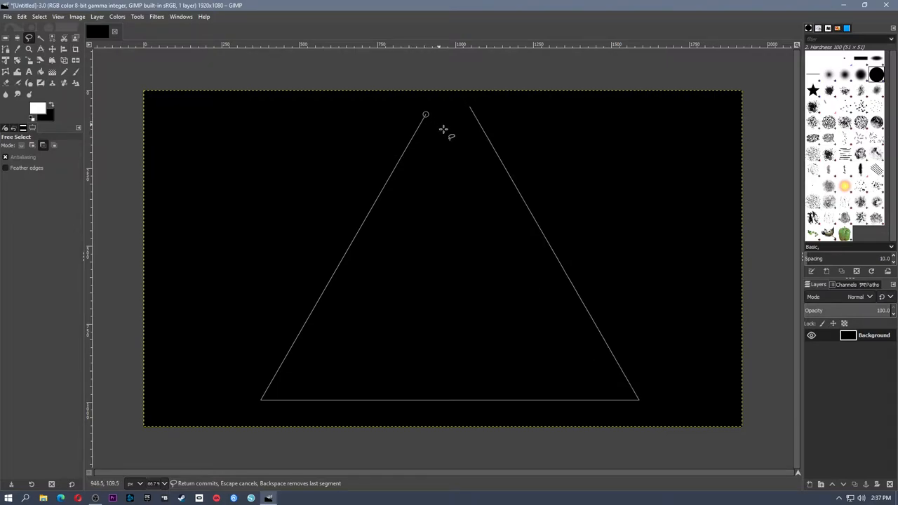
pyautogui.moveTo(437, 133)
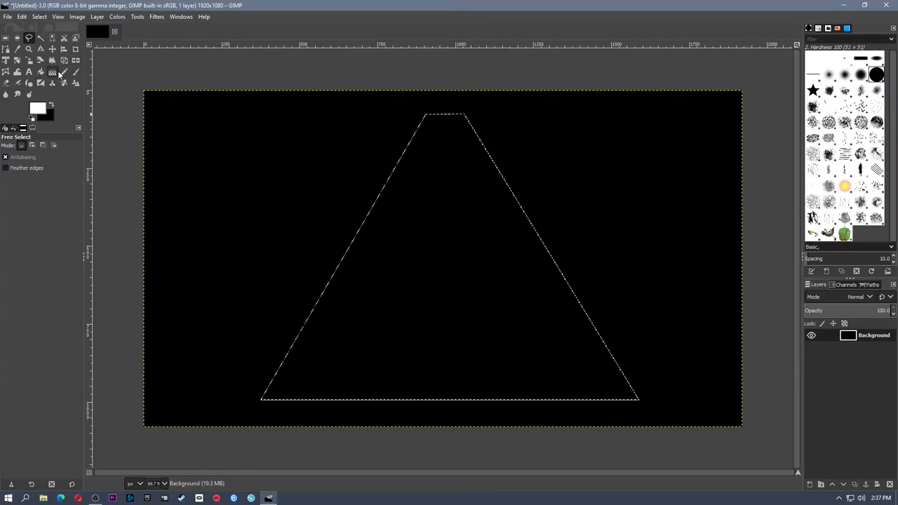
pyautogui.click(41, 71)
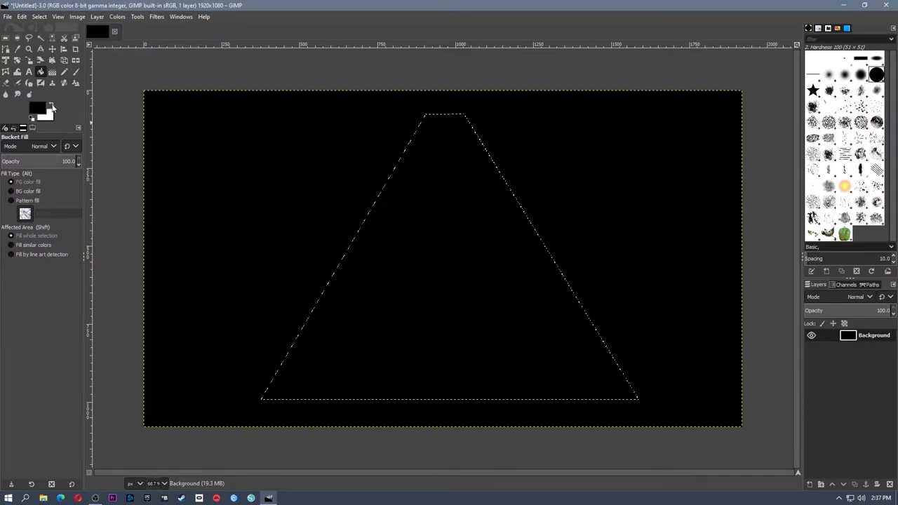
# Bucket-fill the trapezoid selection with white
pyautogui.click(50, 105)
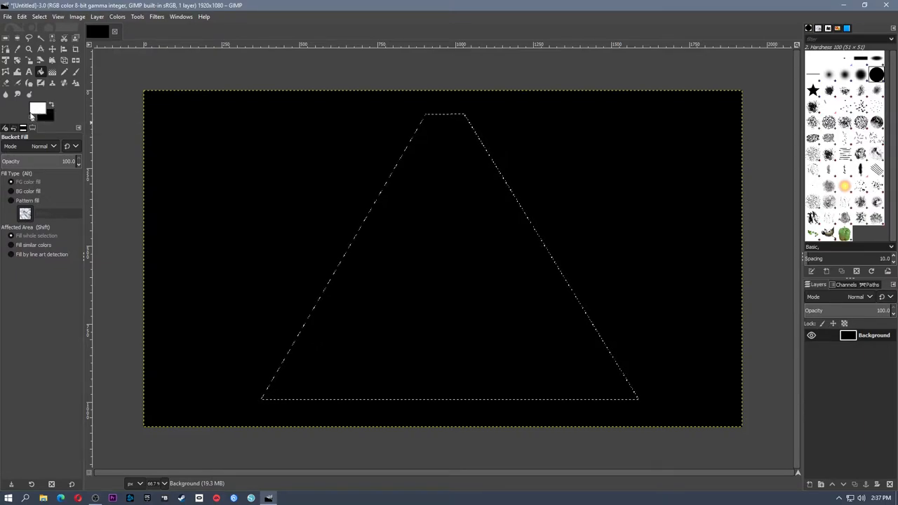
pyautogui.click(408, 230)
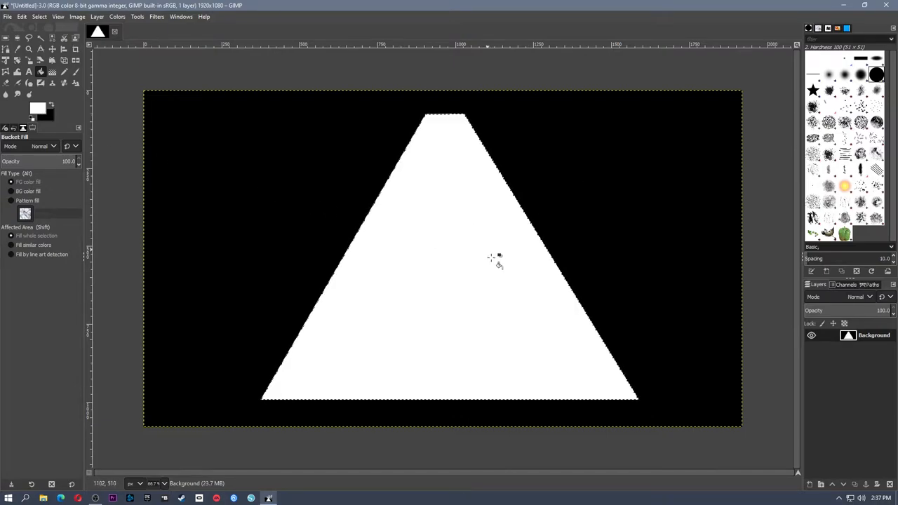
pyautogui.moveTo(620, 265)
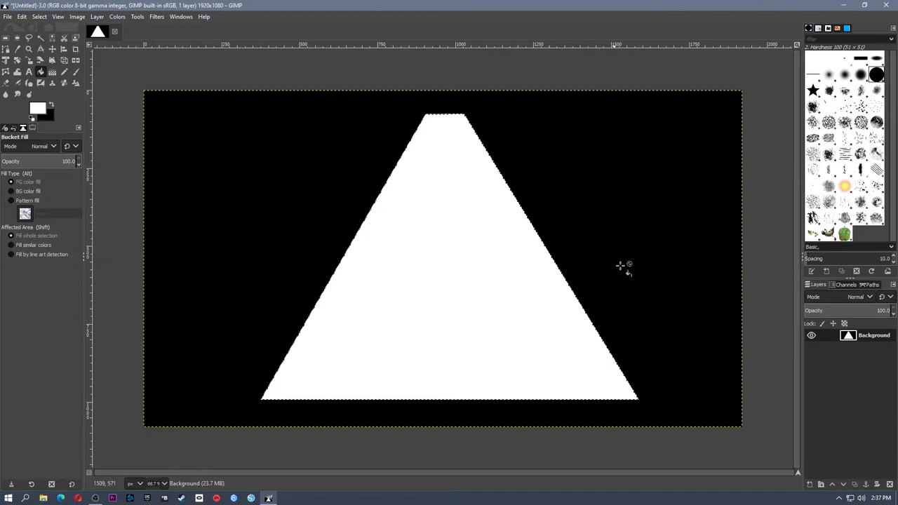
pyautogui.moveTo(446, 253)
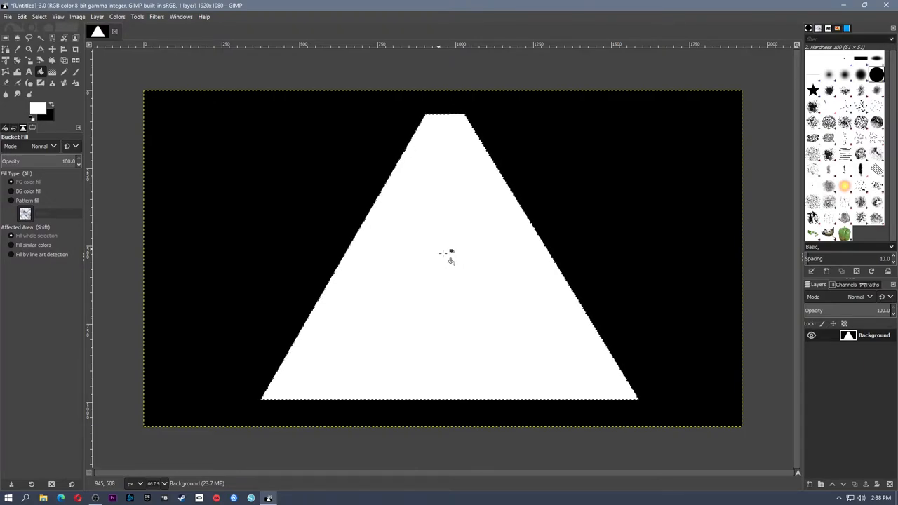
# Export the image as webcamMask.png to the Desktop with default PNG settings
pyautogui.click(7, 17)
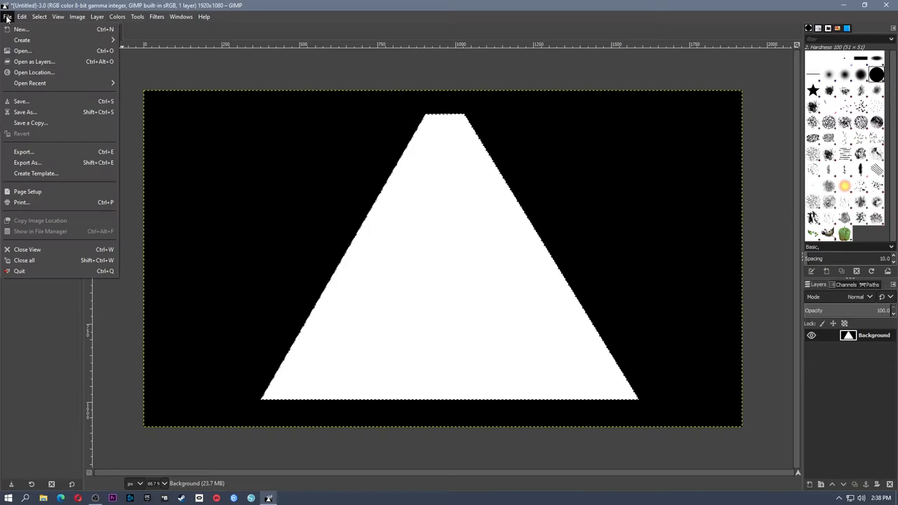
pyautogui.moveTo(22, 152)
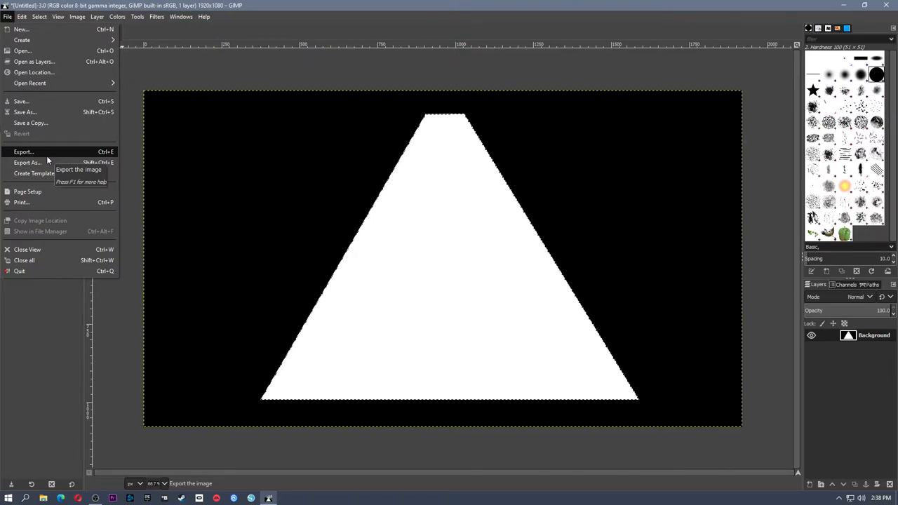
pyautogui.click(26, 163)
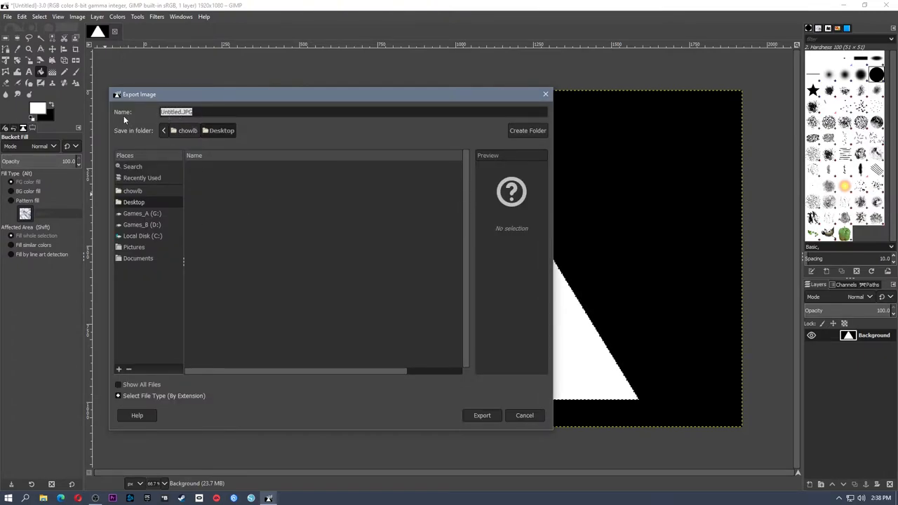
pyautogui.write('webcamMask.p')
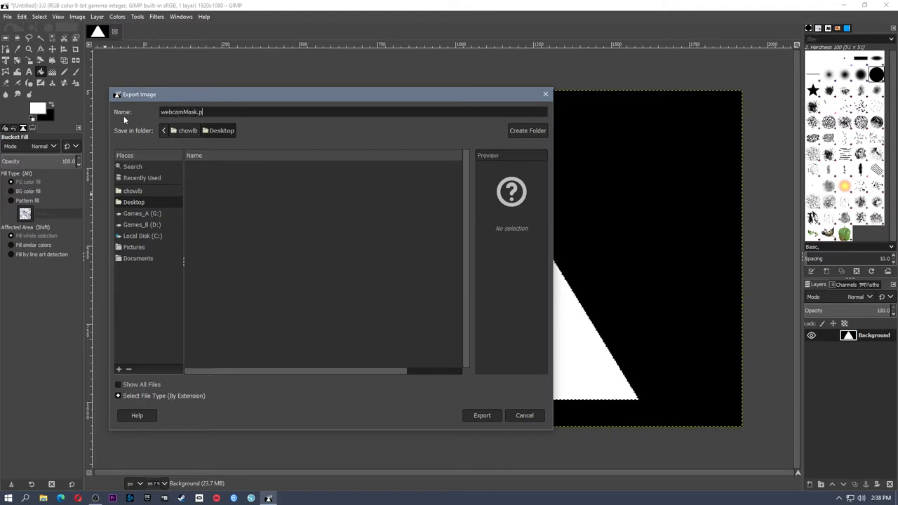
pyautogui.write('ng')
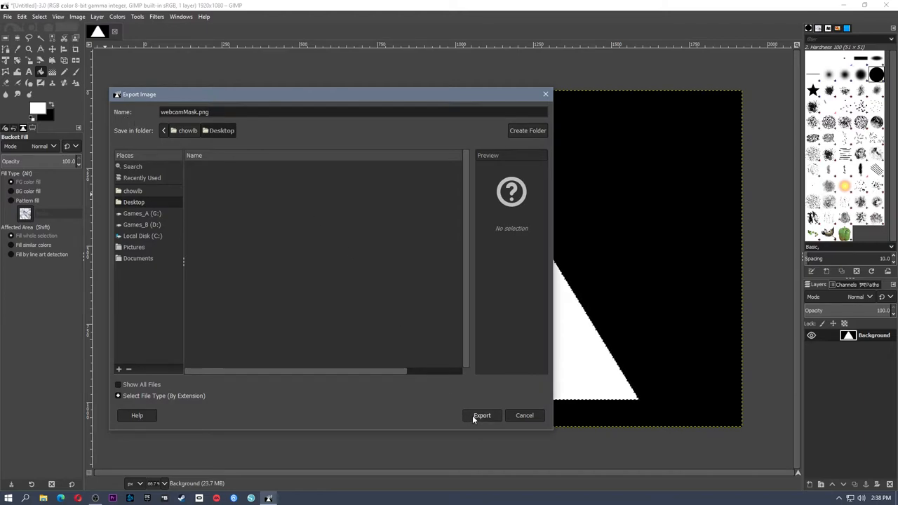
pyautogui.click(482, 415)
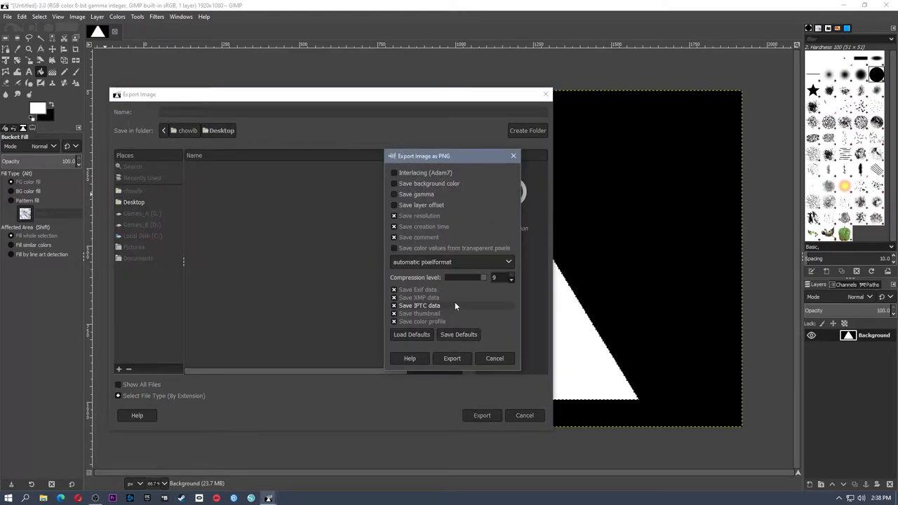
pyautogui.click(452, 359)
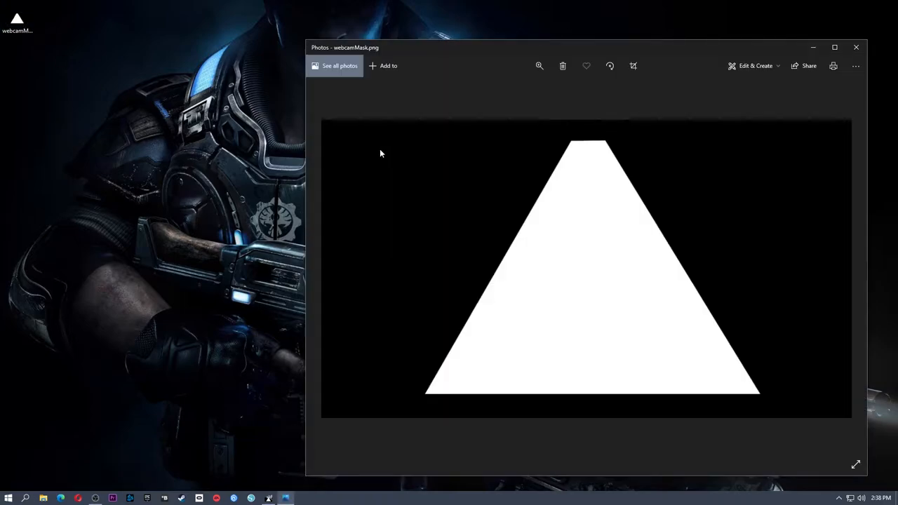
pyautogui.moveTo(845, 90)
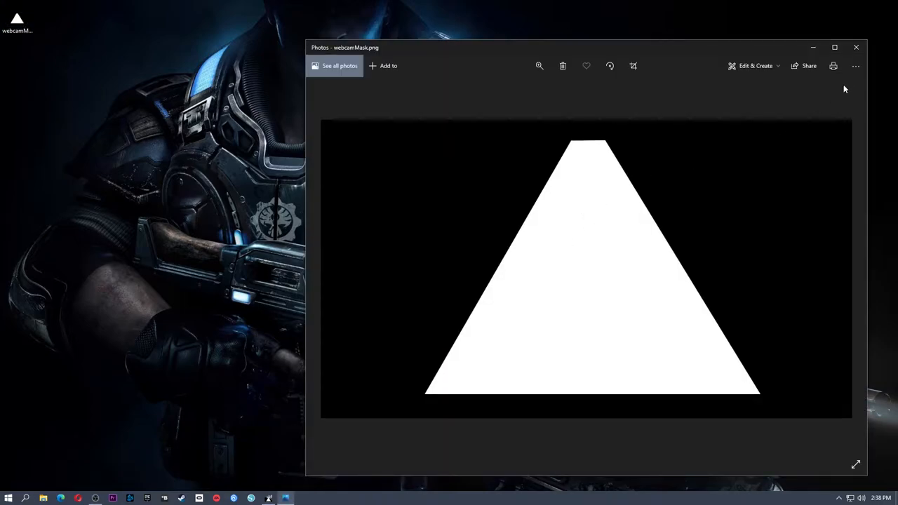
pyautogui.moveTo(805, 66)
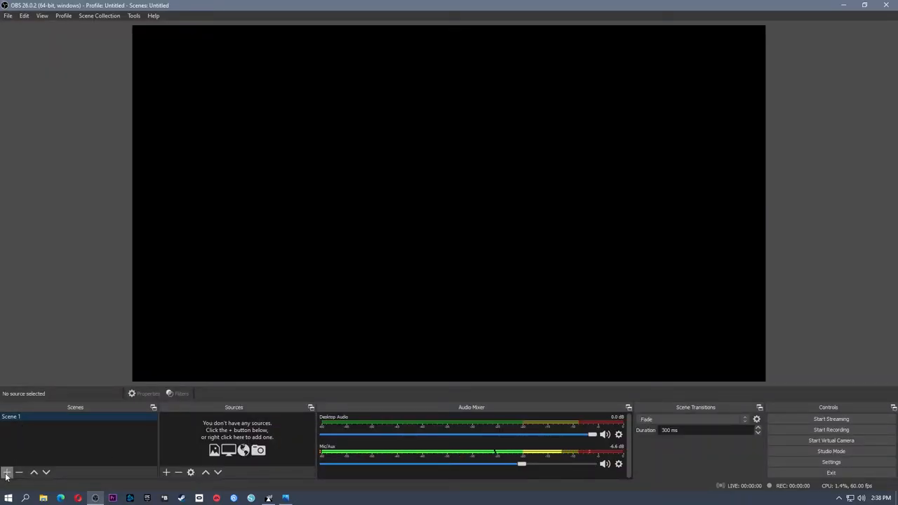
# Create a new scene and add a Video Capture Device source named Brio
pyautogui.click(7, 472)
pyautogui.write('B')
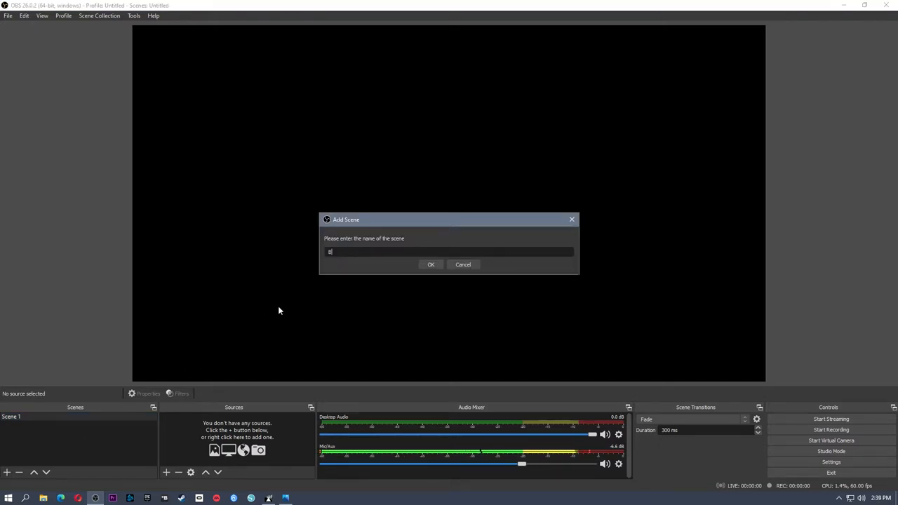
pyautogui.click(430, 264)
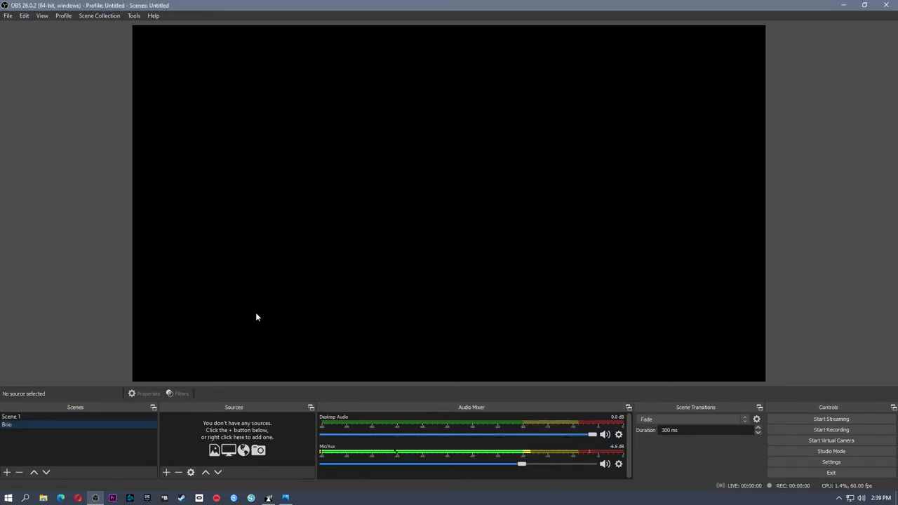
pyautogui.click(165, 471)
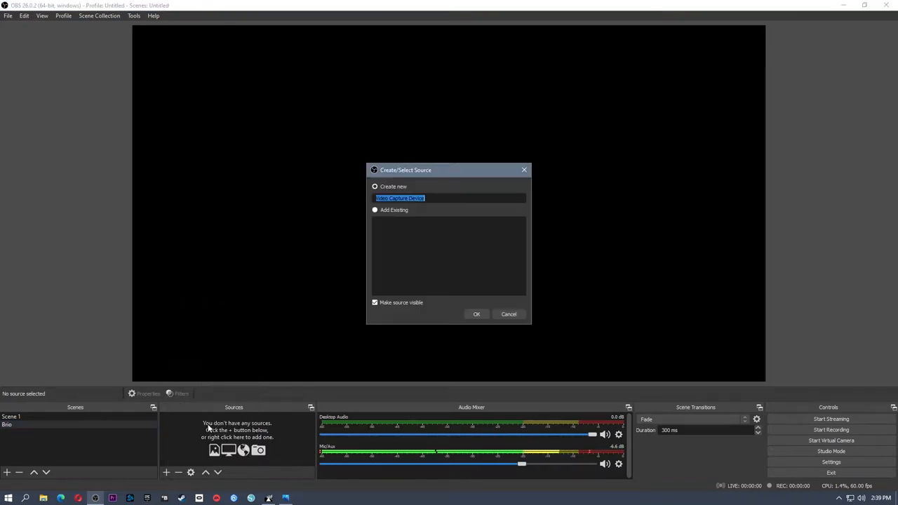
pyautogui.write('B')
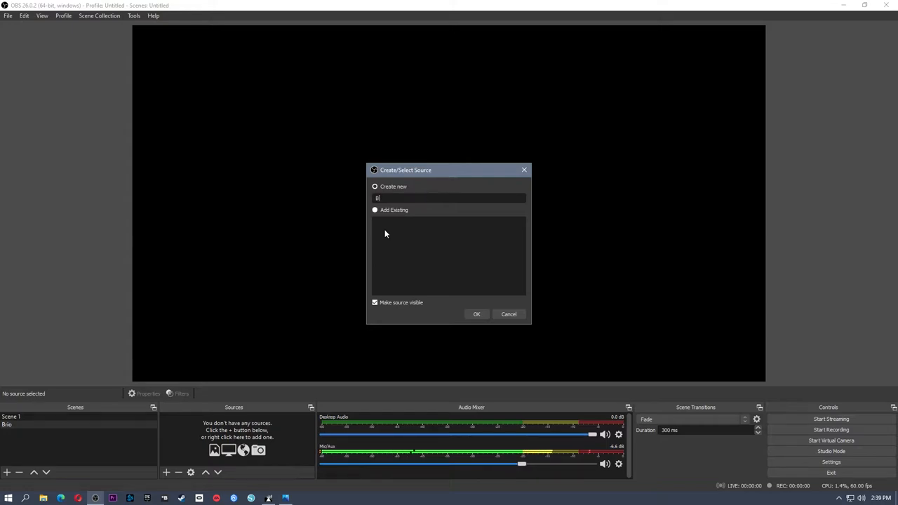
pyautogui.write('rio4k')
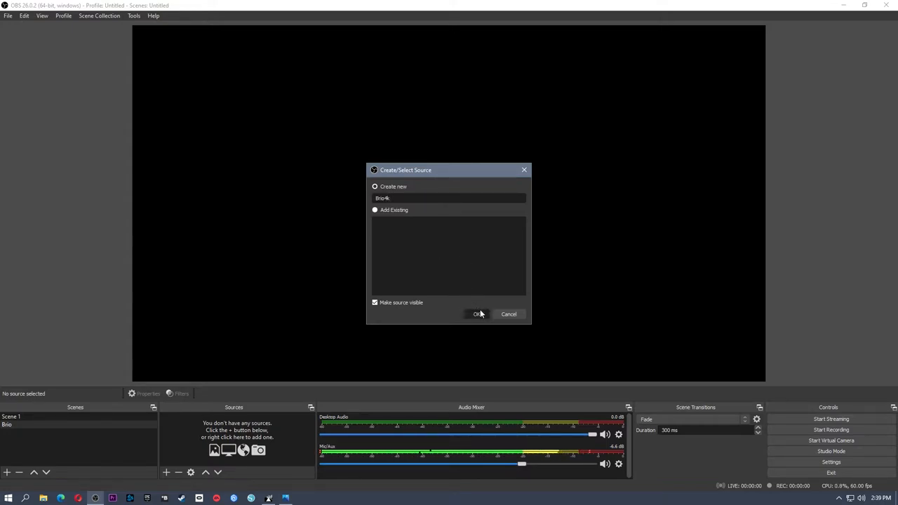
pyautogui.click(477, 314)
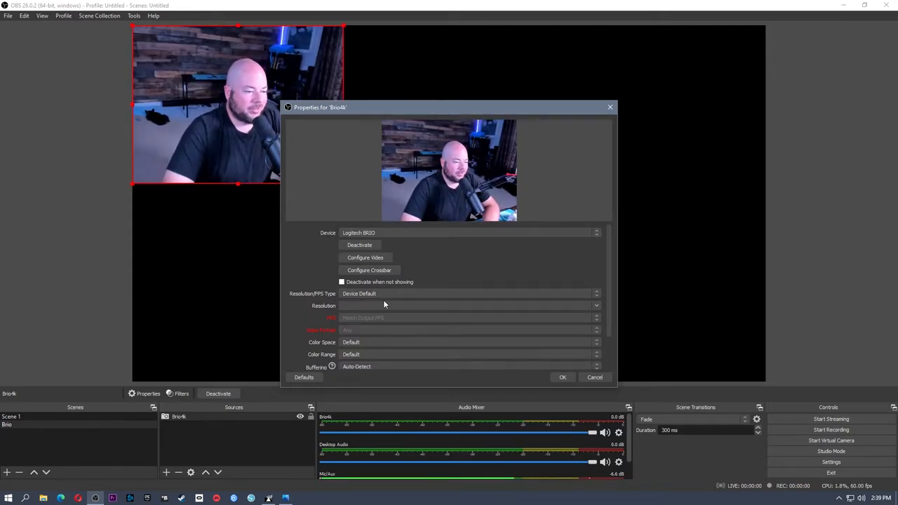
# Set the Brio webcam's Resolution/FPS Type to Custom and choose a capture resolution
pyautogui.click(468, 293)
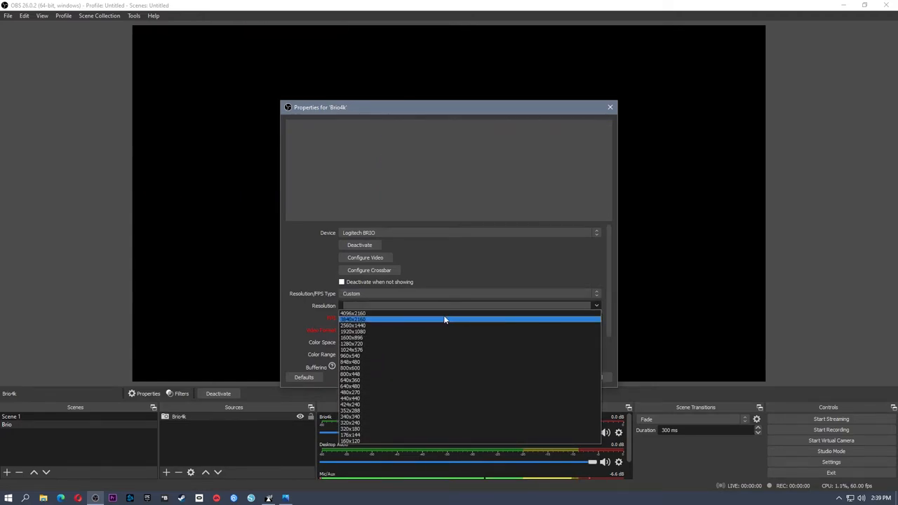
pyautogui.moveTo(381, 323)
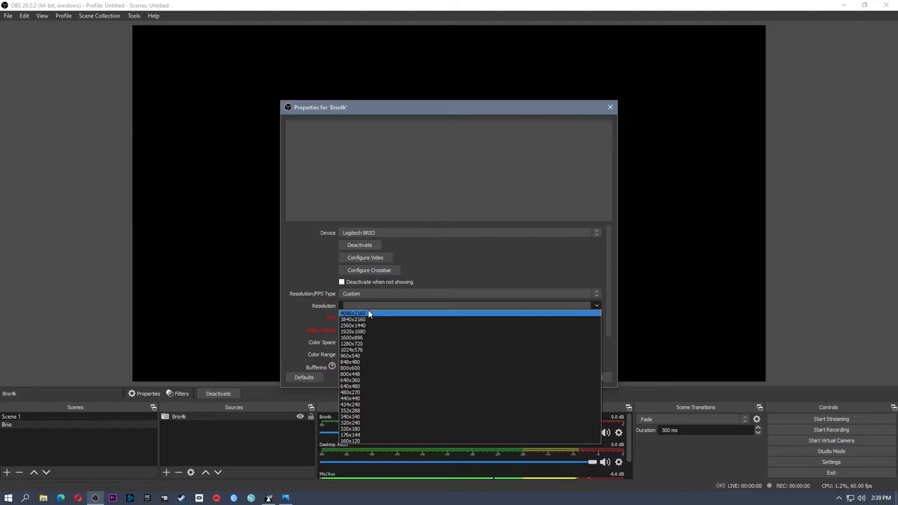
pyautogui.moveTo(376, 320)
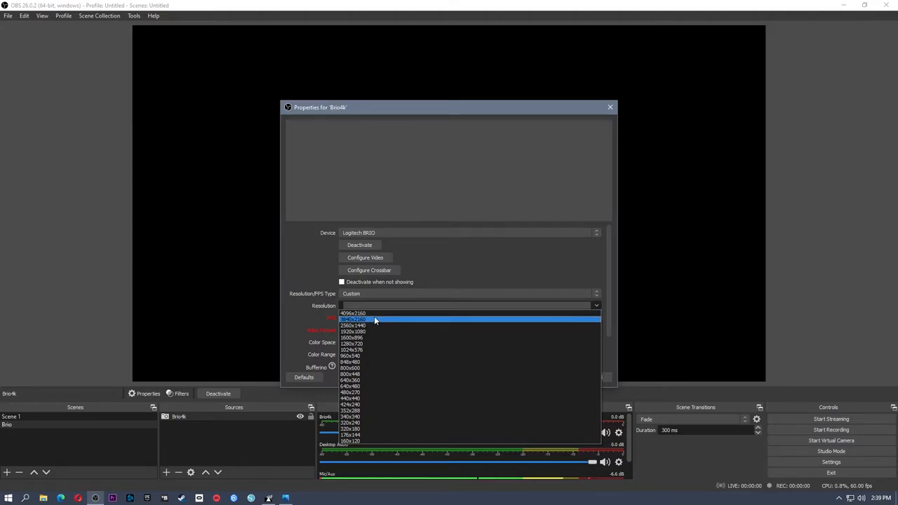
pyautogui.click(353, 320)
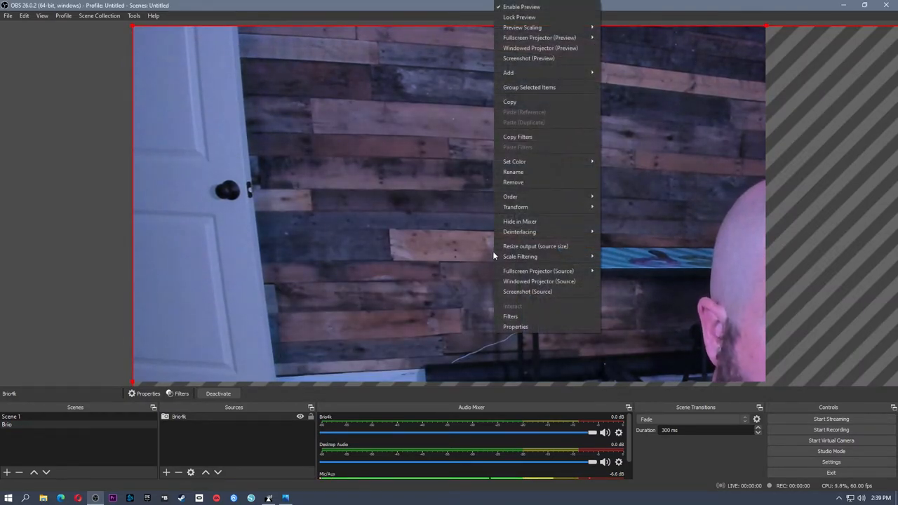
pyautogui.moveTo(536, 246)
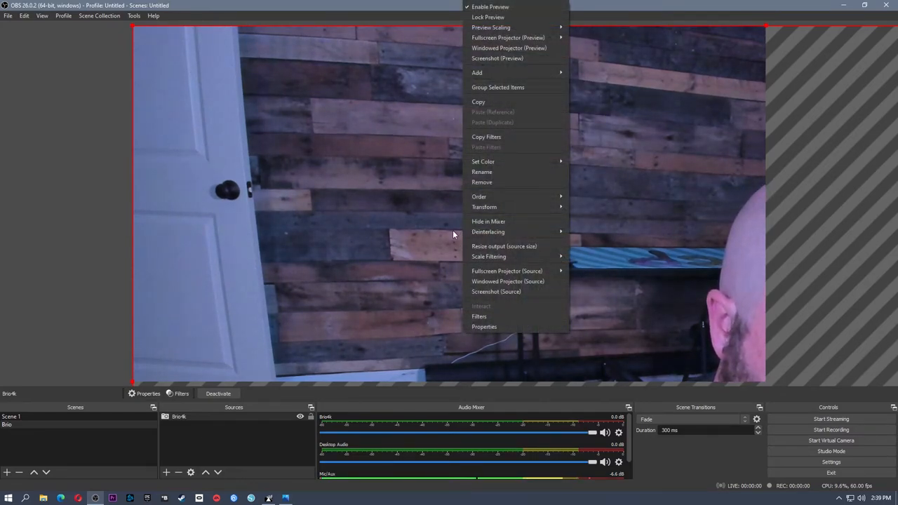
pyautogui.moveTo(484, 206)
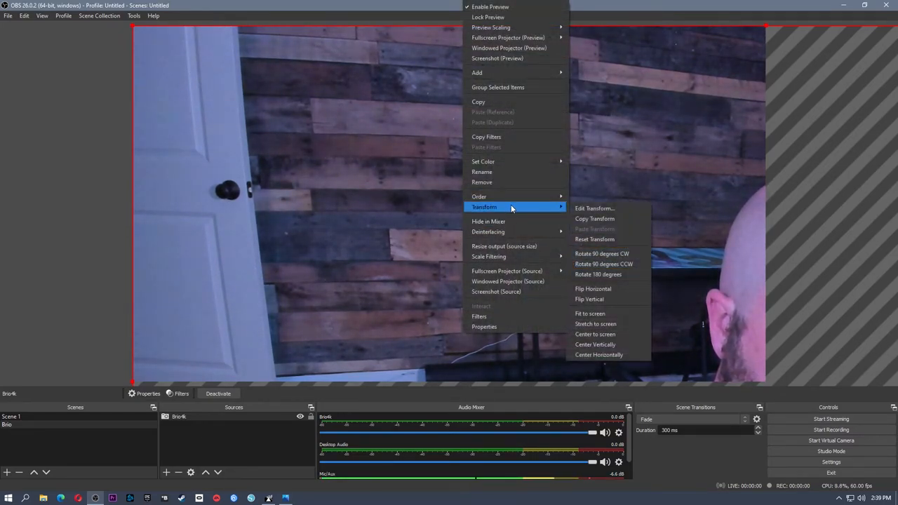
# Fit the Brio webcam image to the screen via Transform and select the Brio source
pyautogui.click(589, 314)
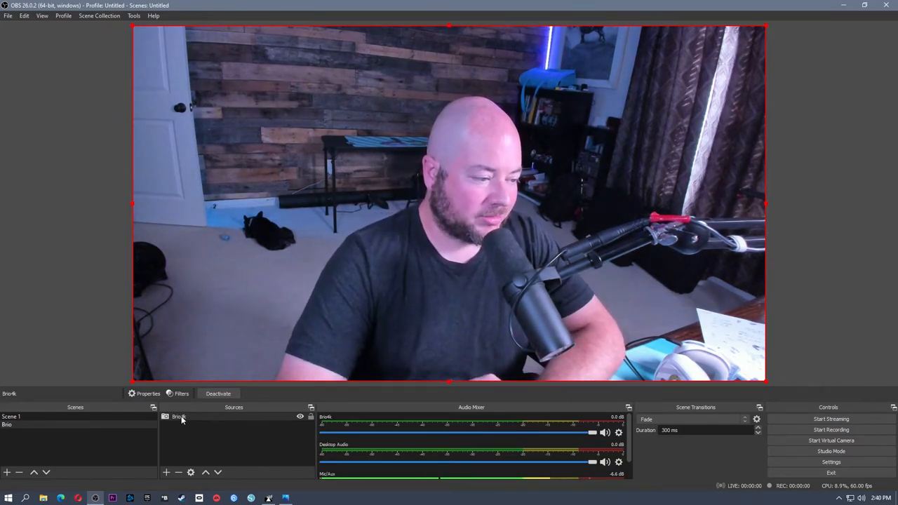
pyautogui.click(179, 417)
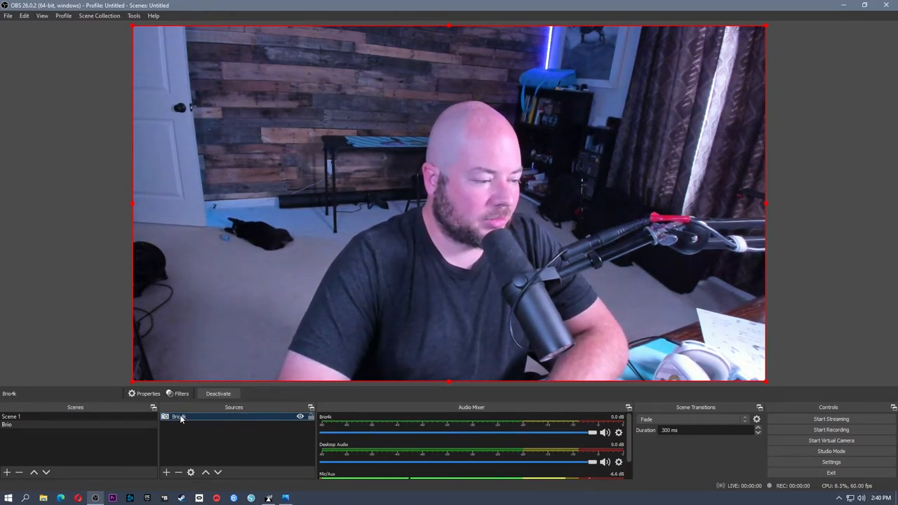
# Add an Image Mask/Blend filter to the Brio webcam source
pyautogui.rightClick(179, 416)
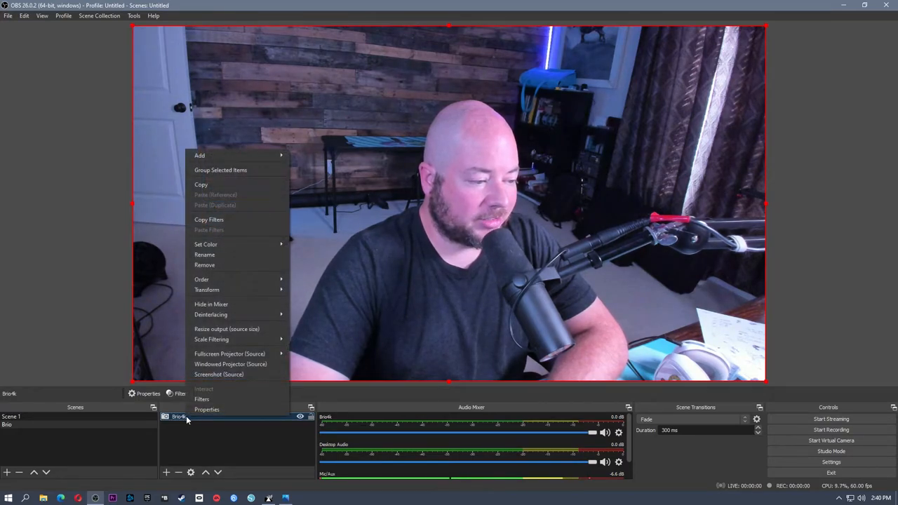
pyautogui.click(202, 398)
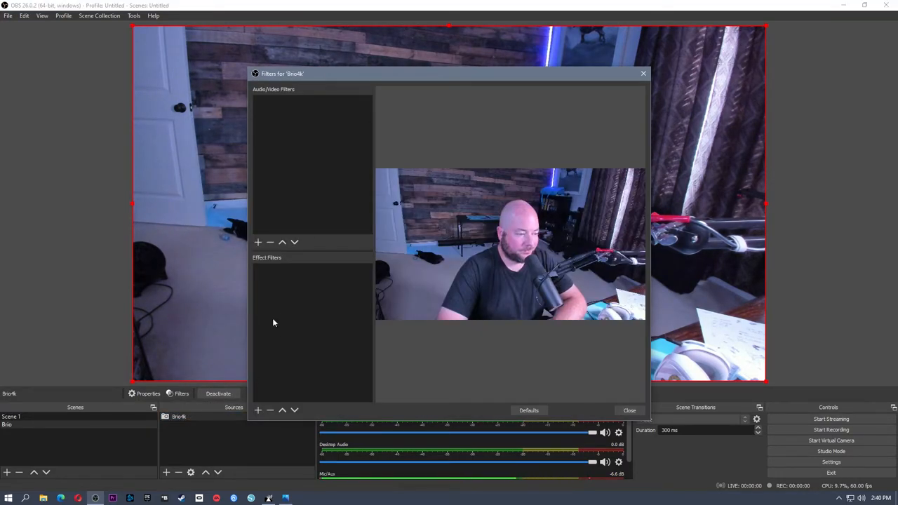
pyautogui.moveTo(258, 381)
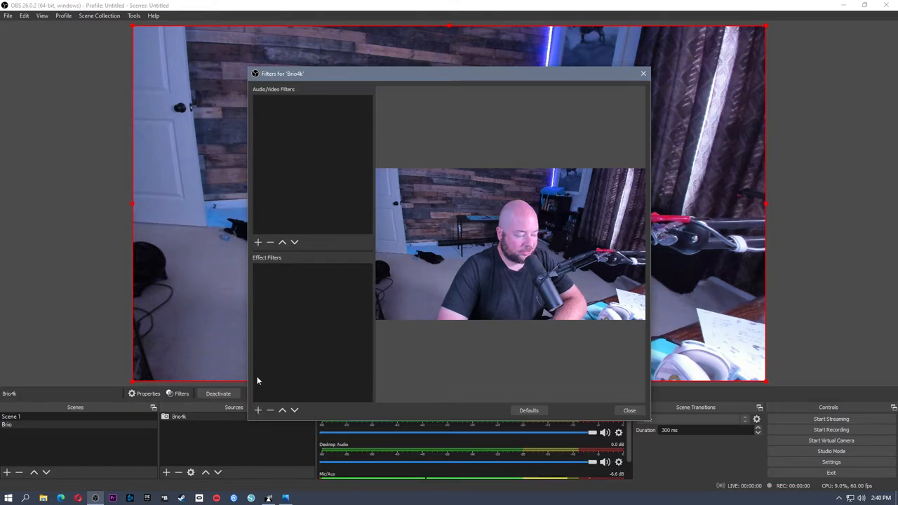
pyautogui.click(258, 410)
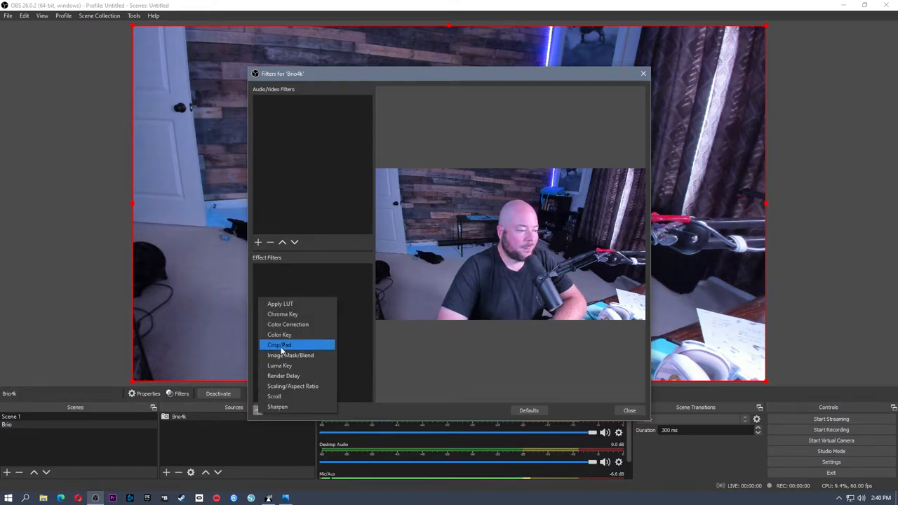
pyautogui.moveTo(291, 355)
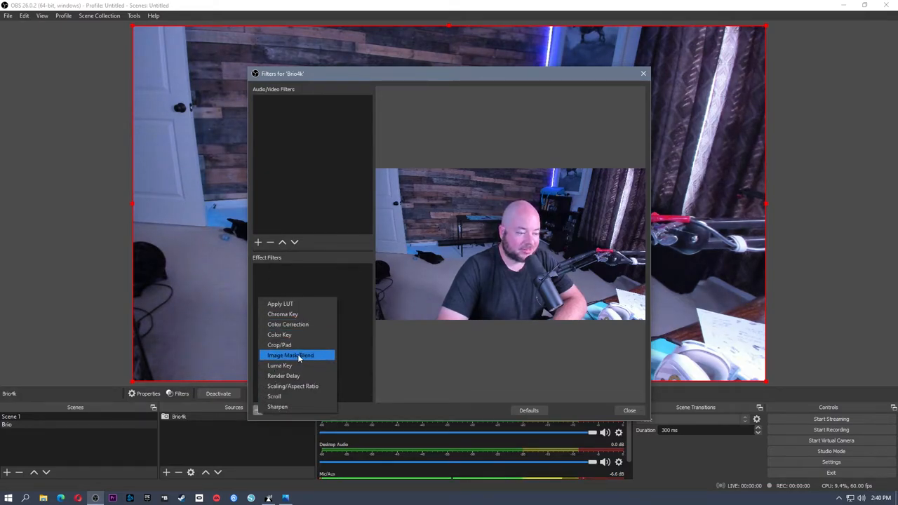
pyautogui.click(291, 355)
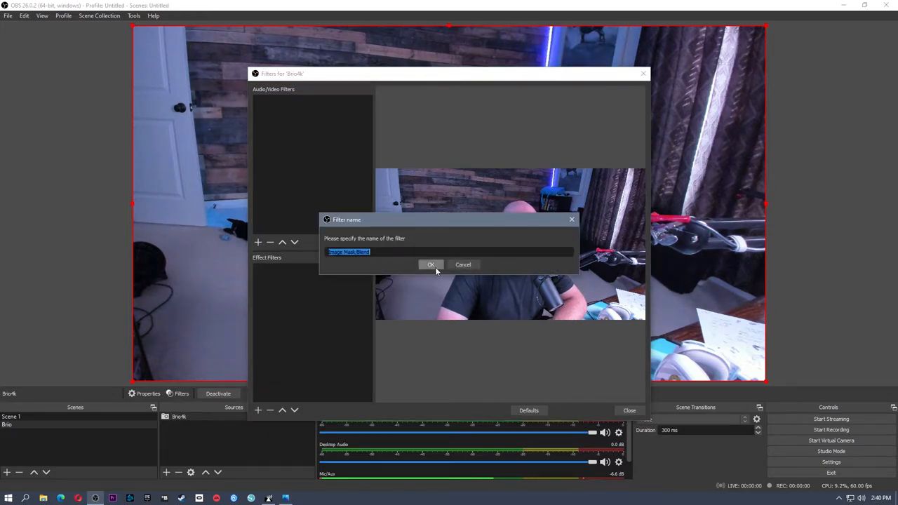
pyautogui.click(431, 263)
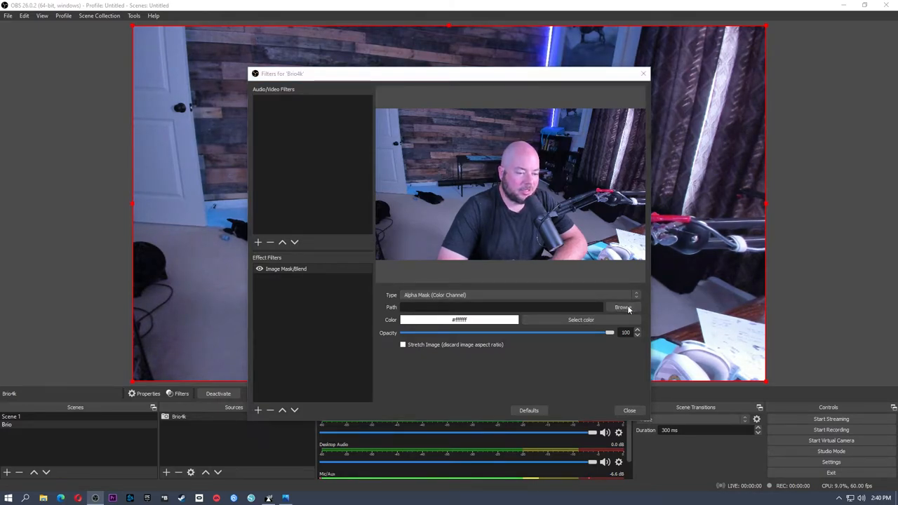
# Load Desktop\webcamMask.png as the mask image and close the filters window
pyautogui.click(623, 307)
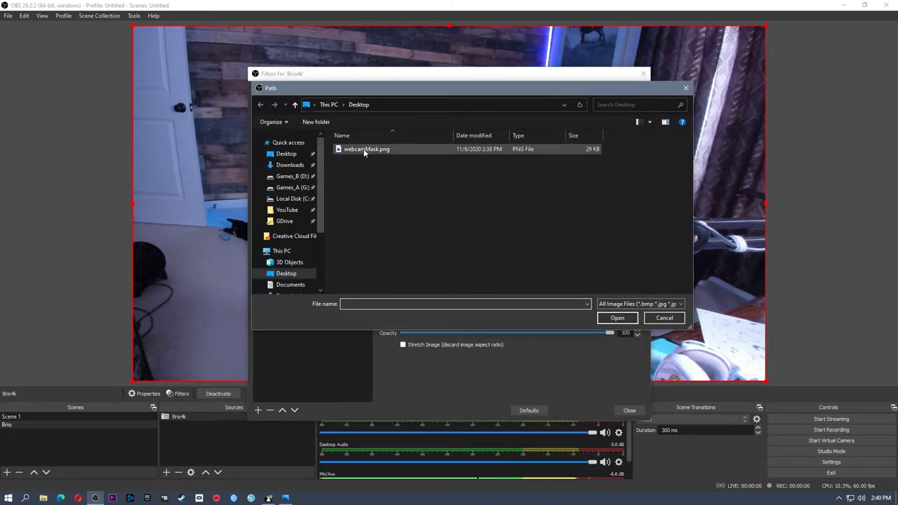
pyautogui.doubleClick(366, 149)
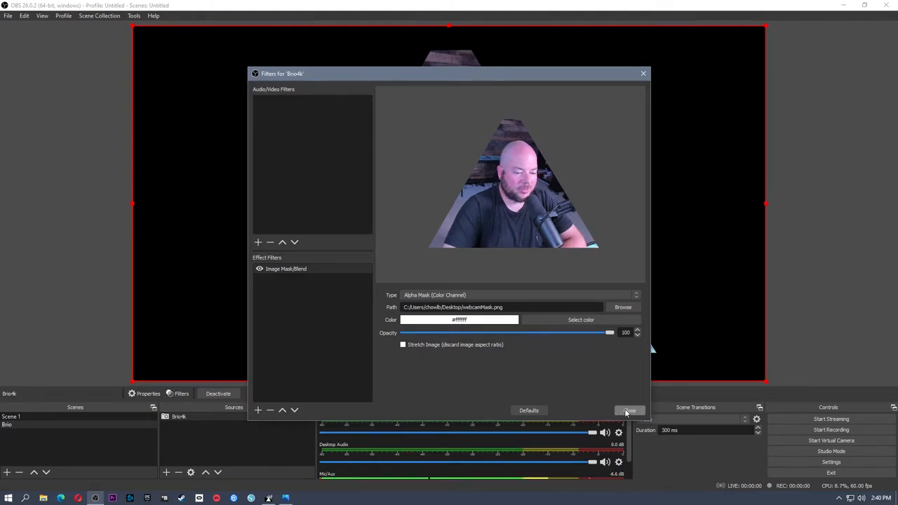
pyautogui.click(628, 410)
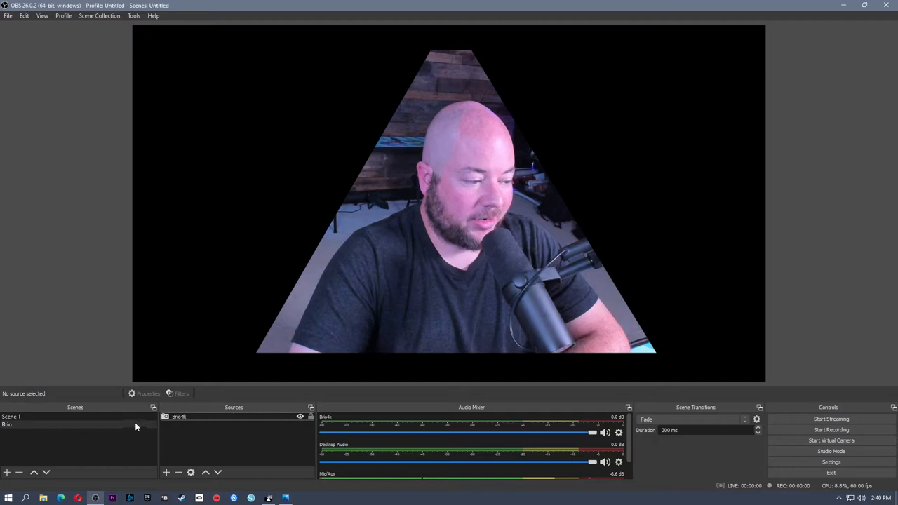
# Add the existing masked webcam source to Scene 1 as a Video Capture Device
pyautogui.click(180, 415)
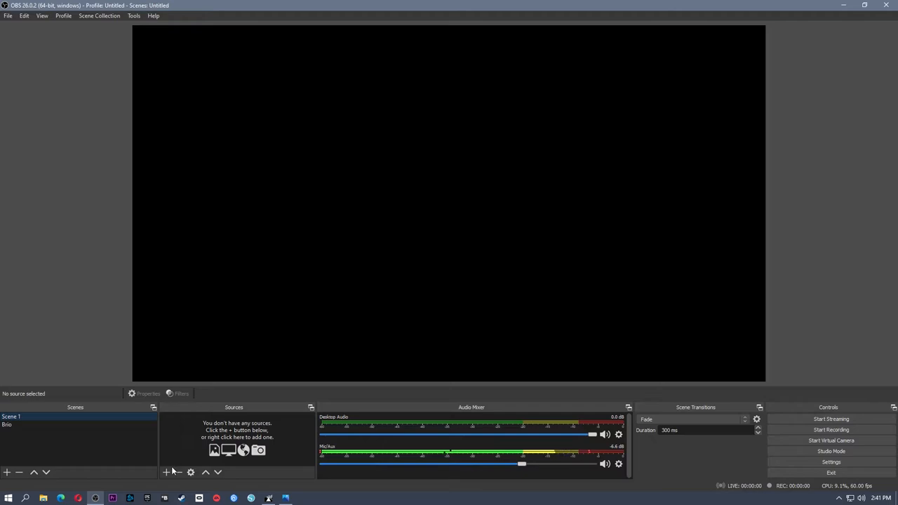
pyautogui.click(165, 471)
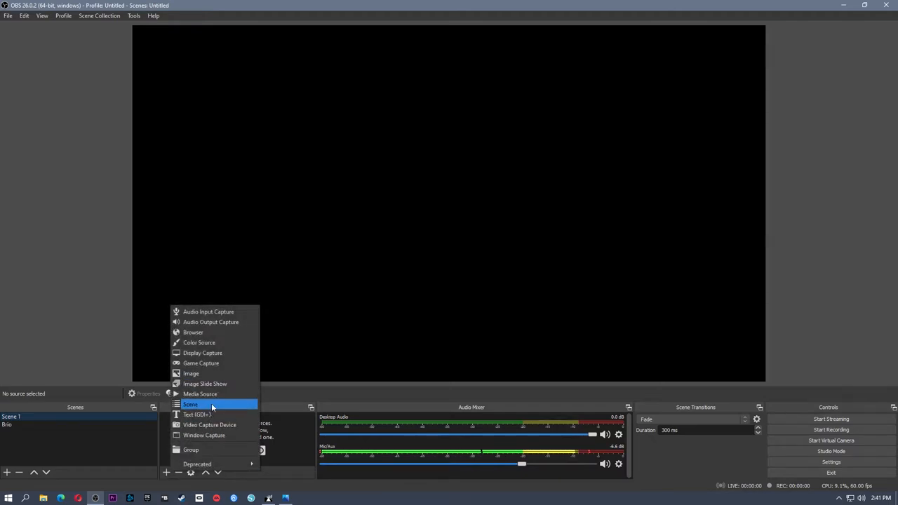
pyautogui.moveTo(209, 423)
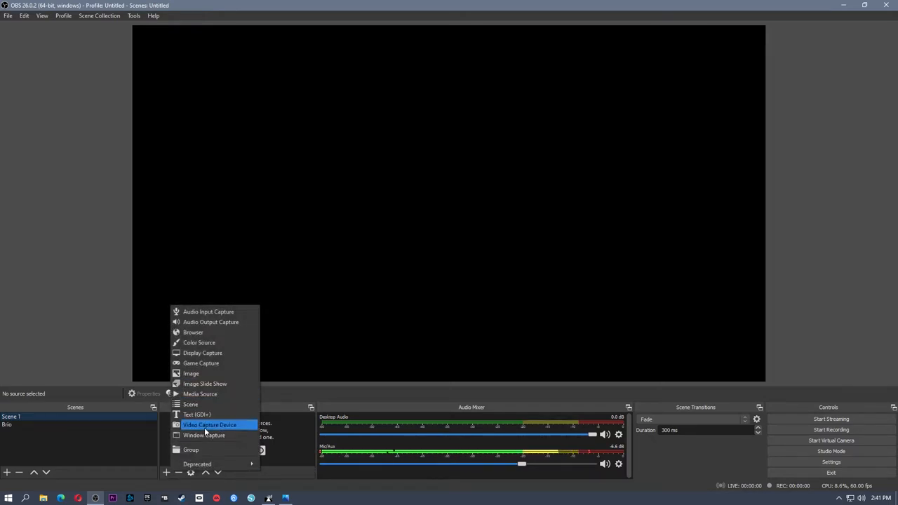
pyautogui.click(209, 424)
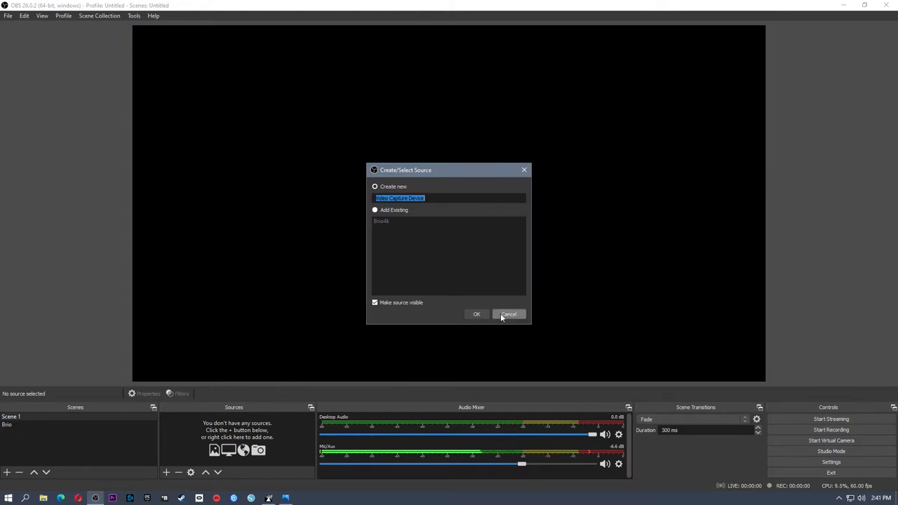
pyautogui.click(374, 210)
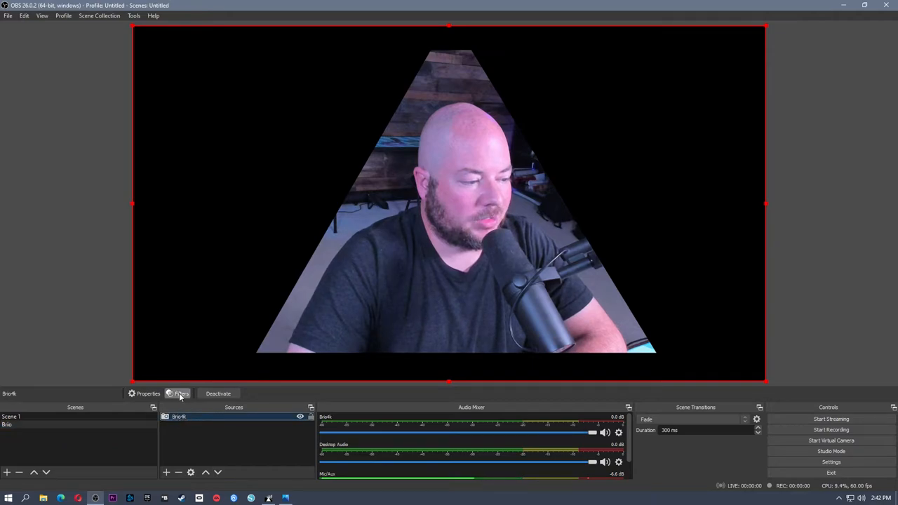
# Delete the webcam's Image Mask/Blend filter and remove the webcam source from Scene 1
pyautogui.click(181, 393)
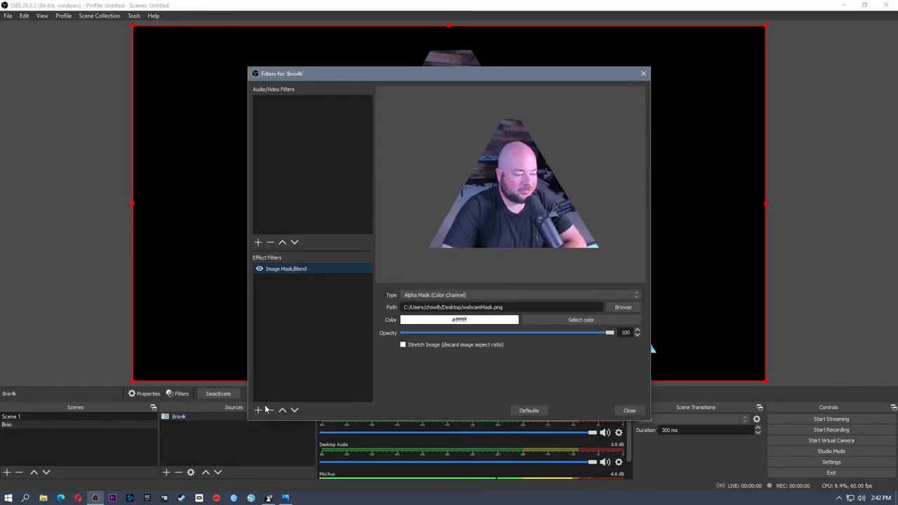
pyautogui.click(527, 410)
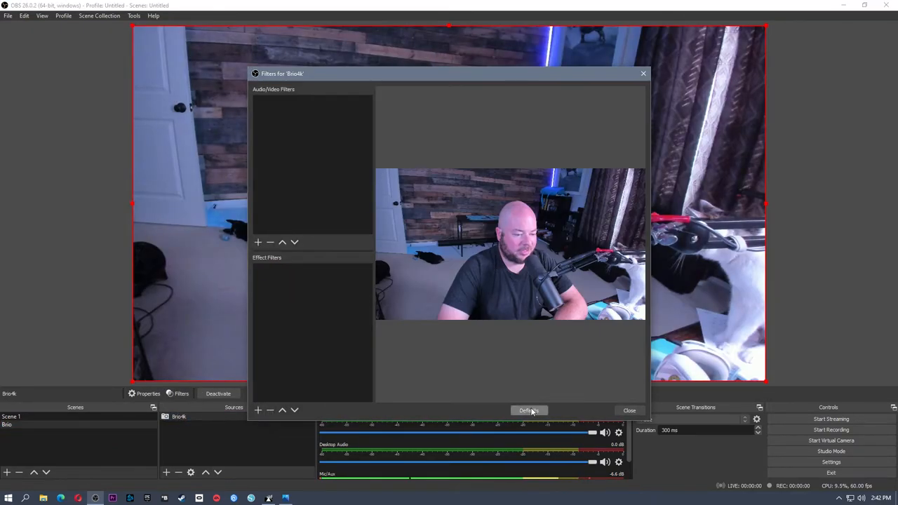
pyautogui.click(628, 410)
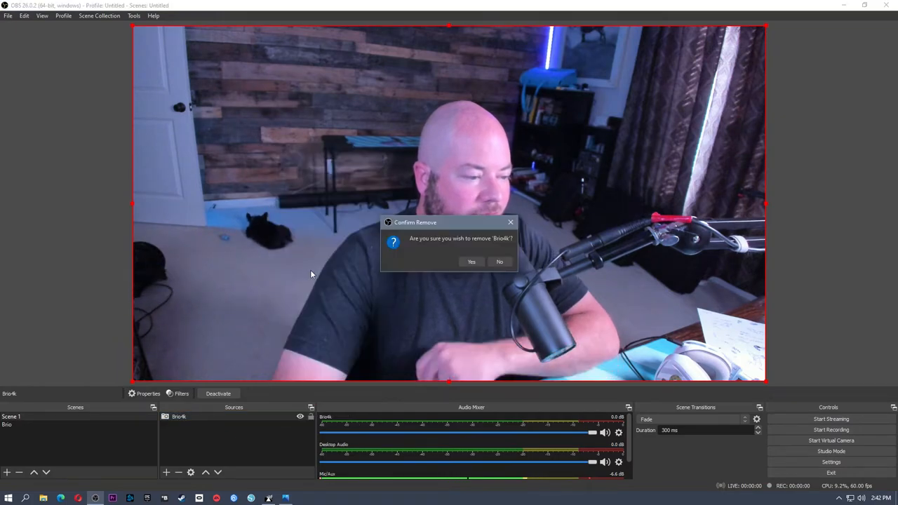
pyautogui.click(472, 261)
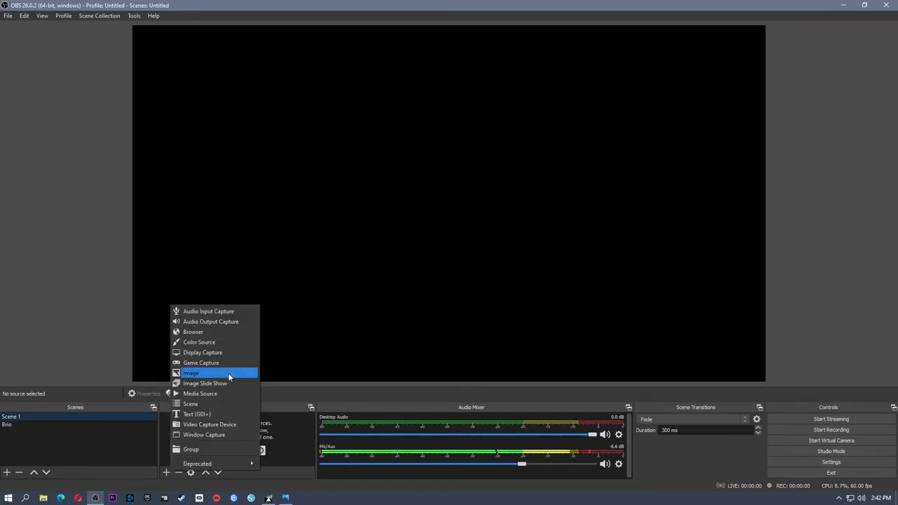
# Add an image source named Fakegame and browse to the Iron Man wallpaper as background
pyautogui.click(190, 373)
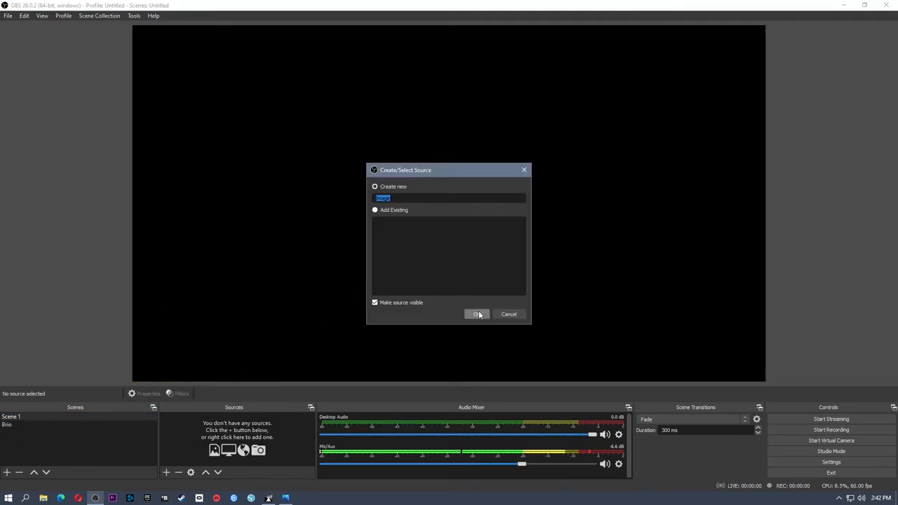
pyautogui.write('Fa')
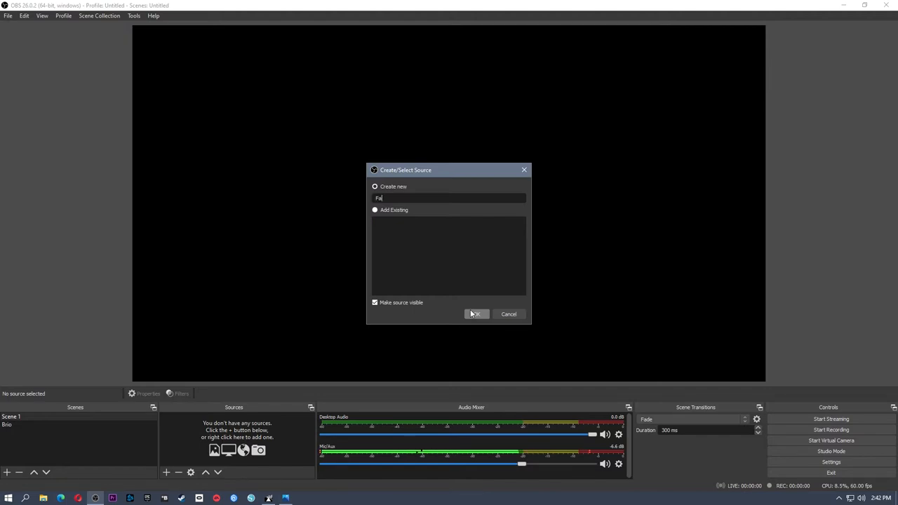
pyautogui.click(477, 314)
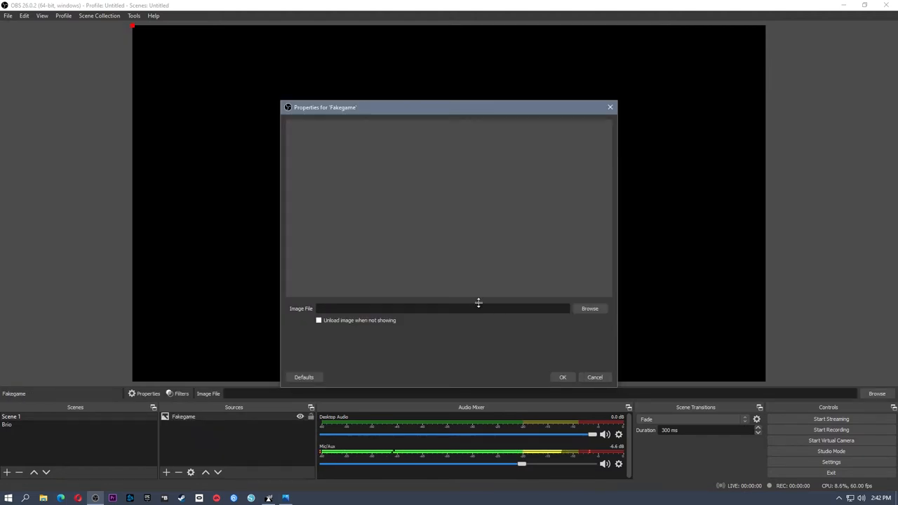
pyautogui.click(590, 308)
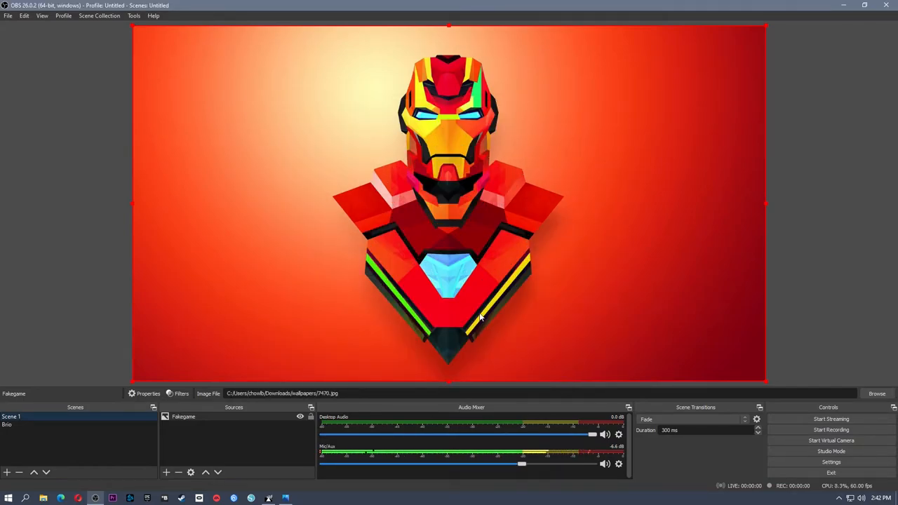
# Deselect Fakegame and start adding a scene as a new source in Scene 1
pyautogui.click(180, 438)
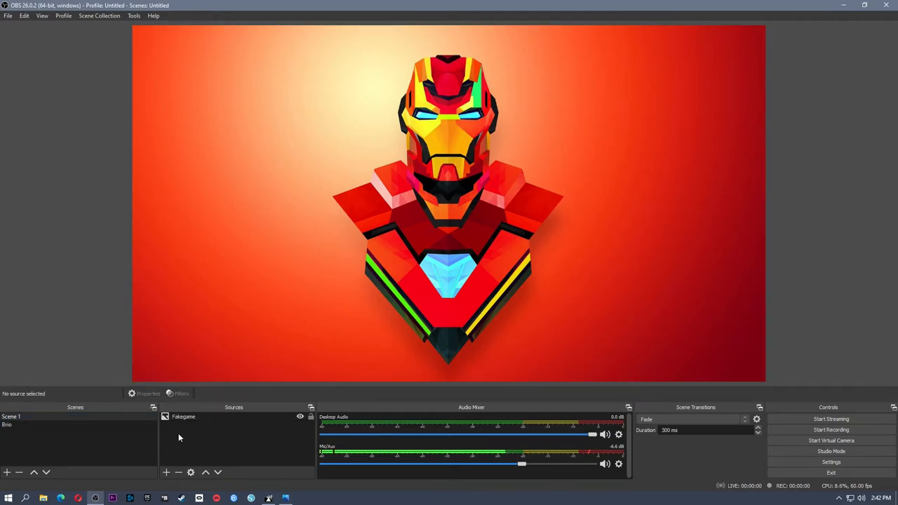
pyautogui.click(165, 472)
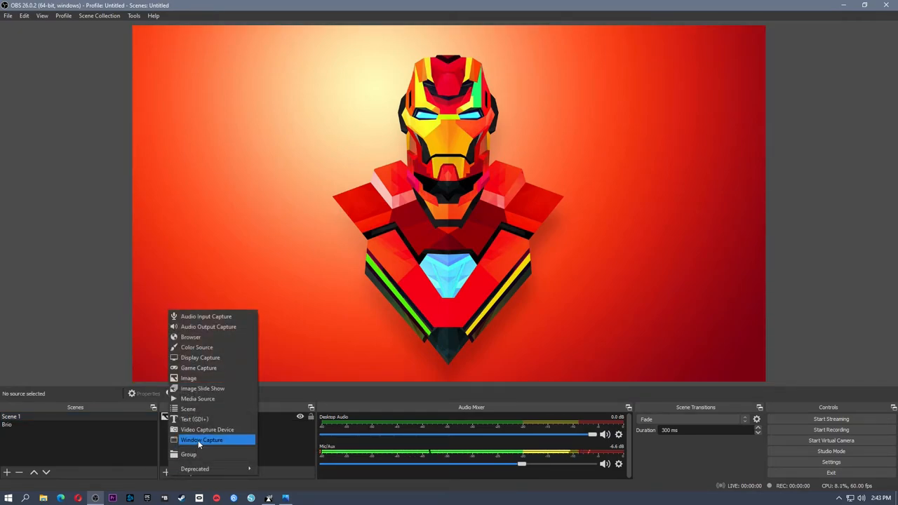
pyautogui.click(202, 441)
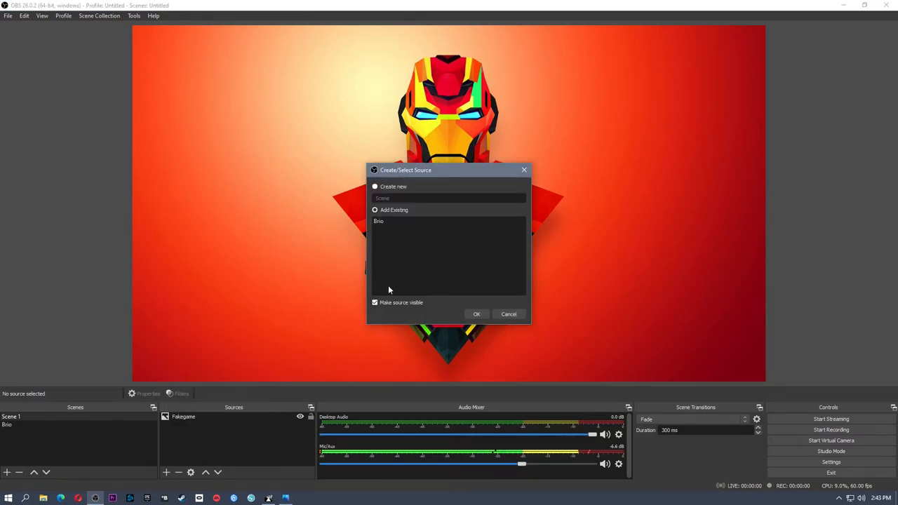
# Add the existing Brio scene to Scene 1, overlaying the webcam on the Iron Man background
pyautogui.click(379, 222)
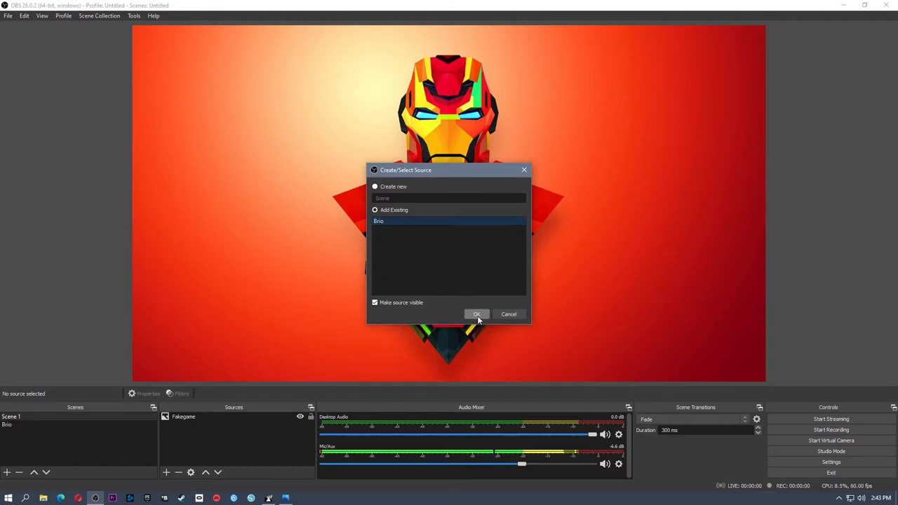
pyautogui.click(477, 315)
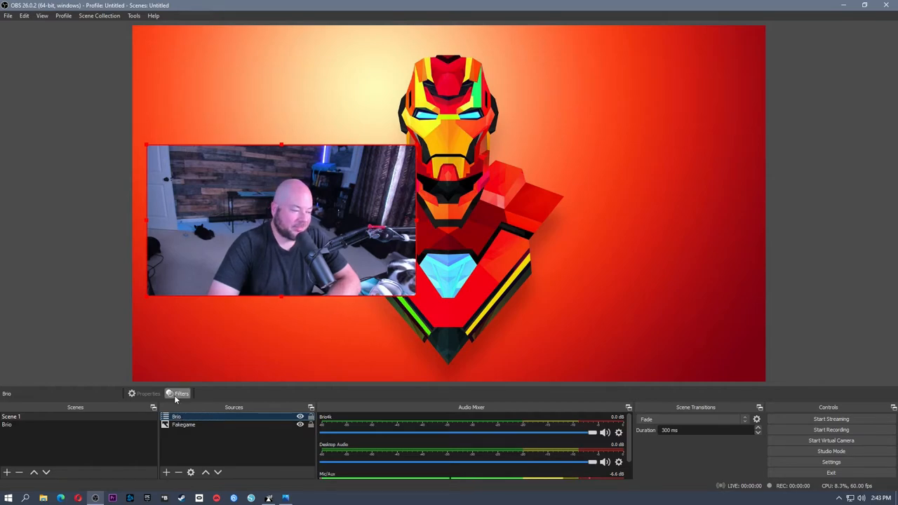
# Give the Brio source an Image Mask/Blend filter using webcamMask.png from the Desktop
pyautogui.click(180, 393)
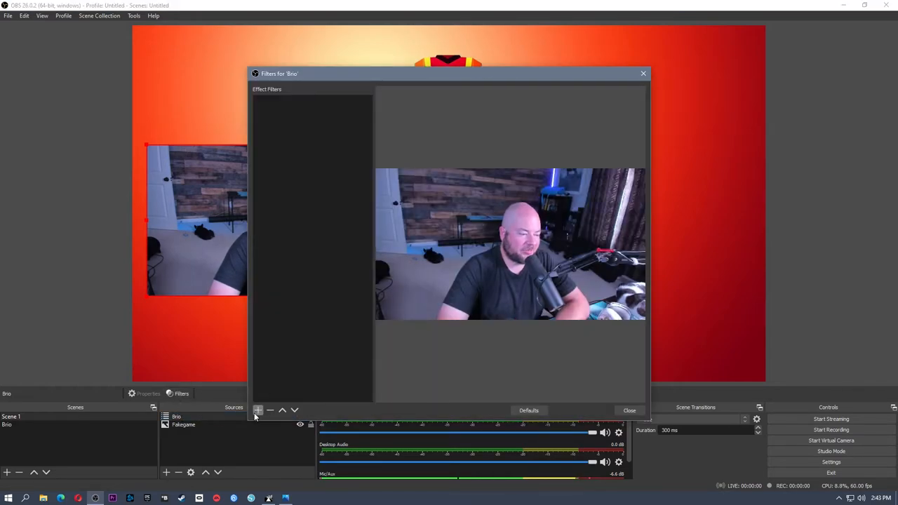
pyautogui.click(258, 409)
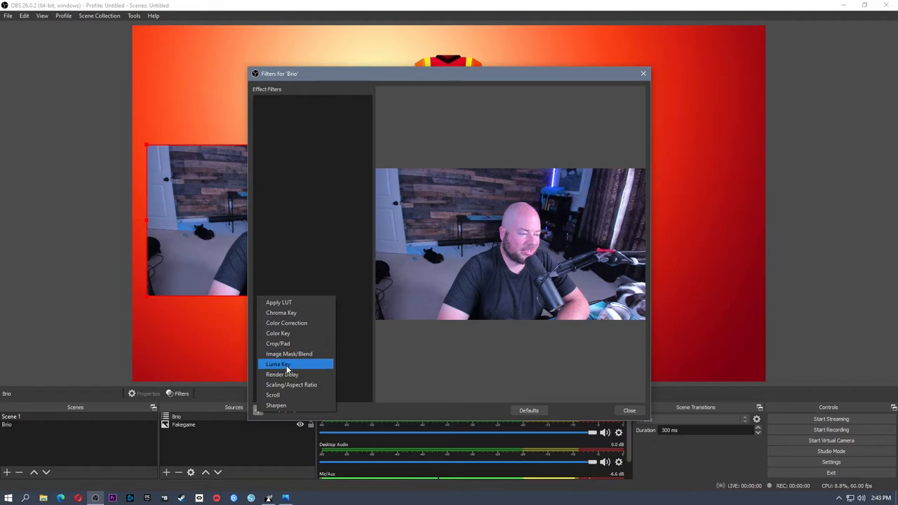
pyautogui.click(289, 354)
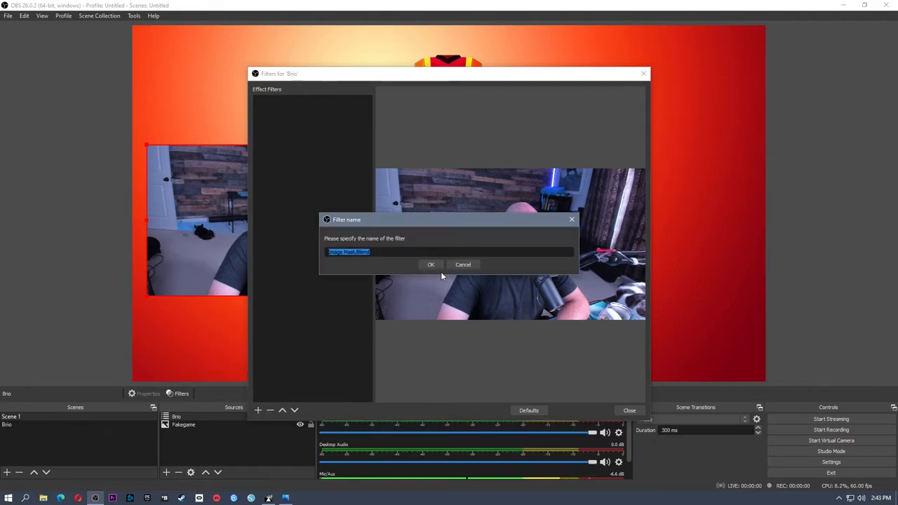
pyautogui.click(431, 263)
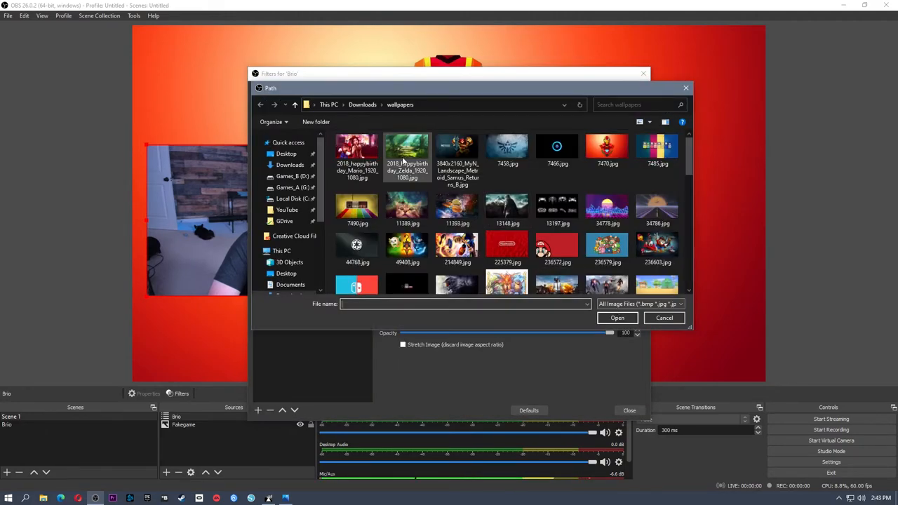
pyautogui.click(287, 153)
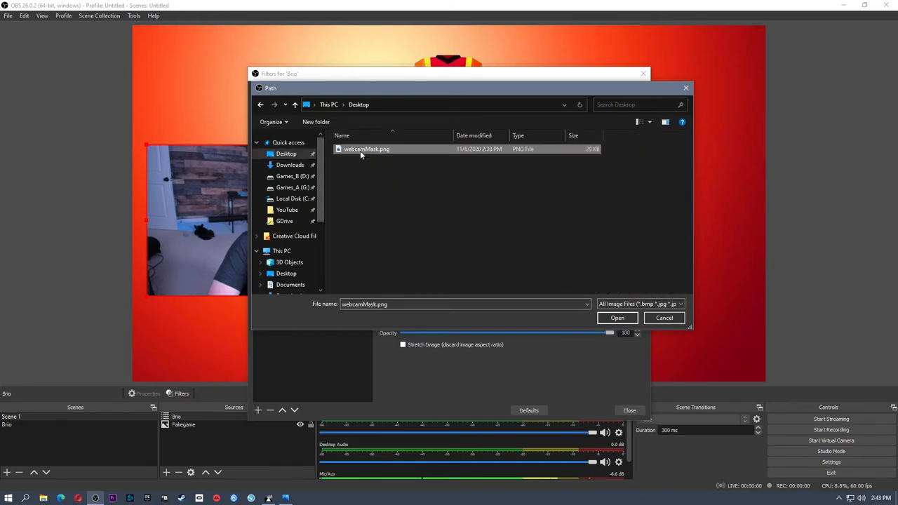
pyautogui.click(617, 317)
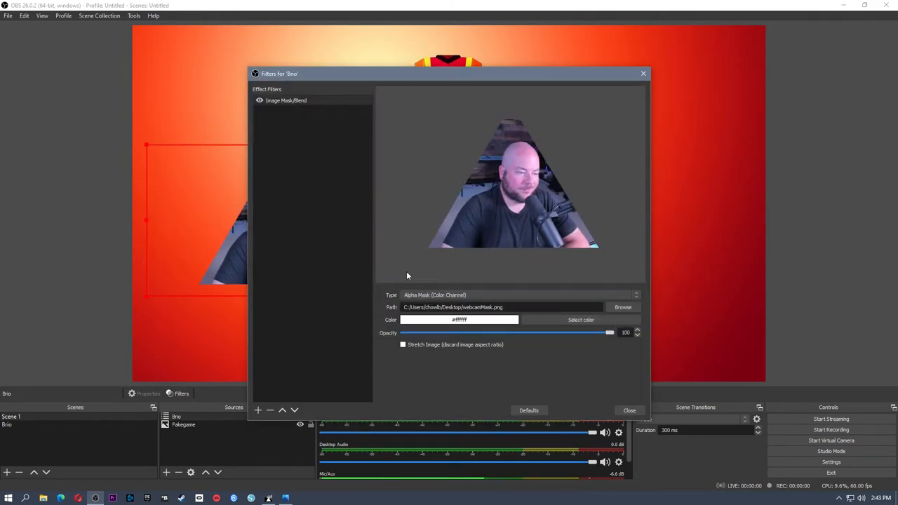
pyautogui.click(628, 410)
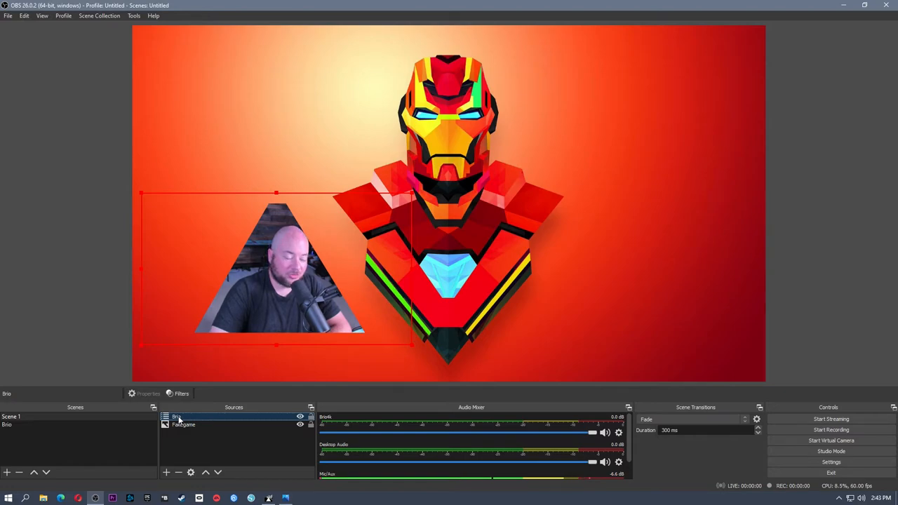
# Remove the Image Mask/Blend filter from the Brio source so the webcam shows unmasked
pyautogui.rightClick(177, 416)
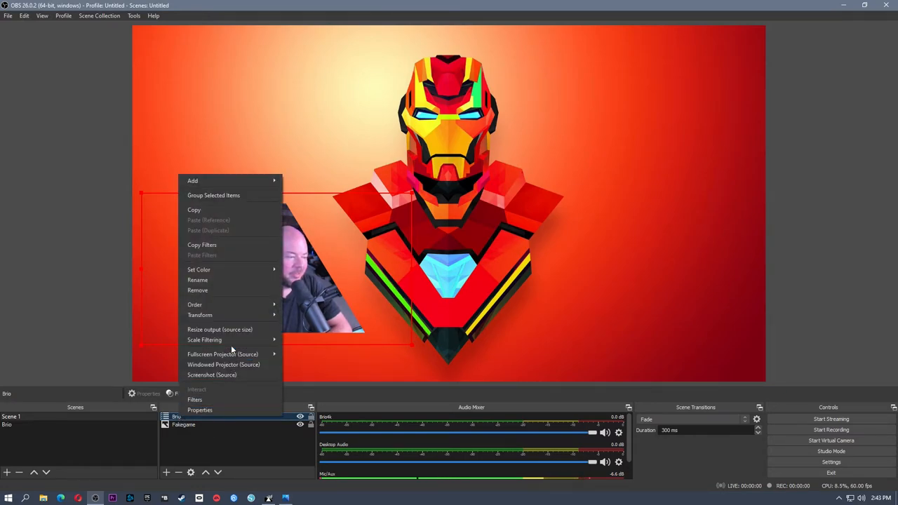
pyautogui.click(194, 399)
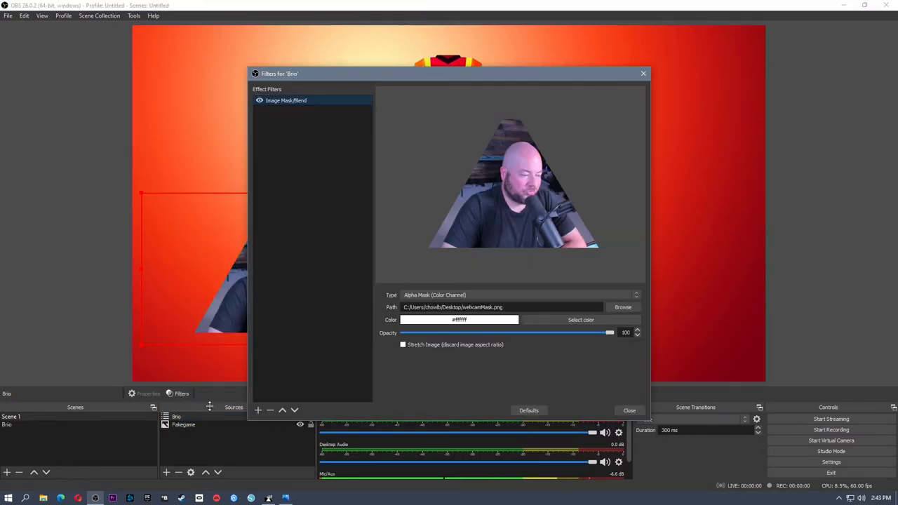
pyautogui.click(269, 410)
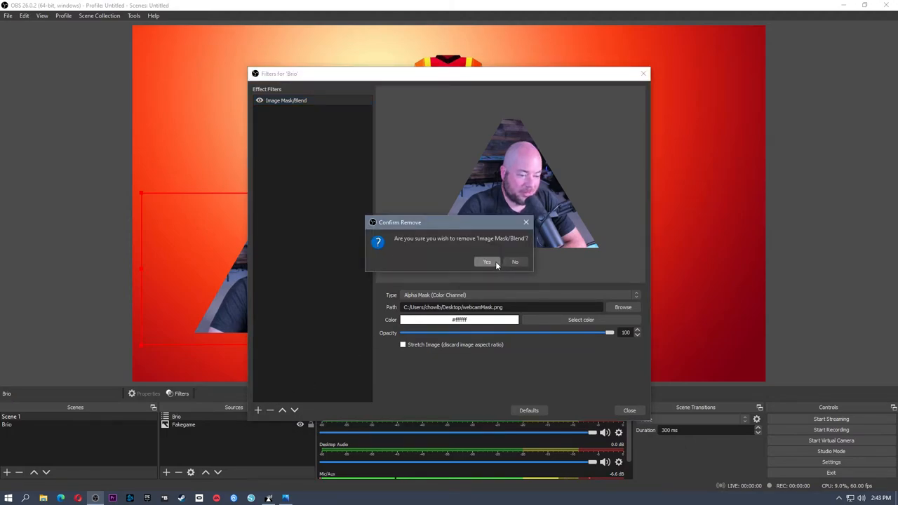
pyautogui.click(486, 263)
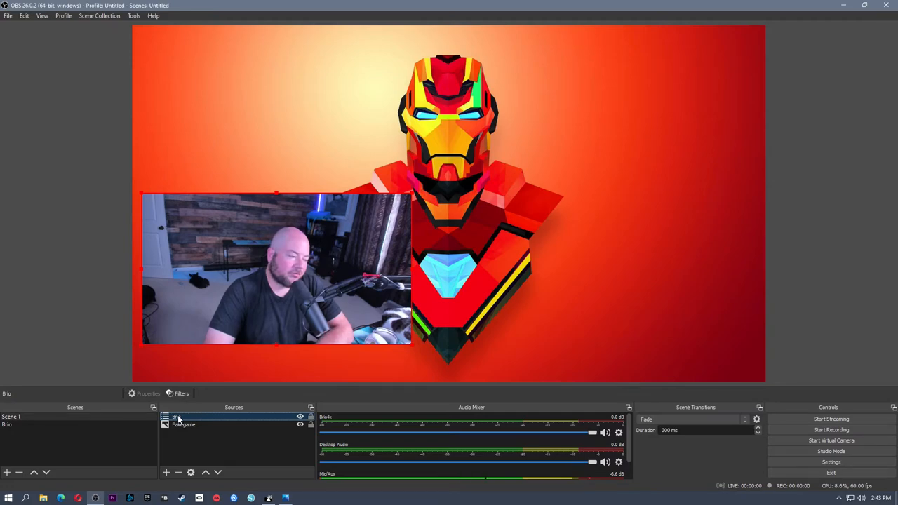
# Group the webcam source into a new group named MaskGroup
pyautogui.rightClick(176, 417)
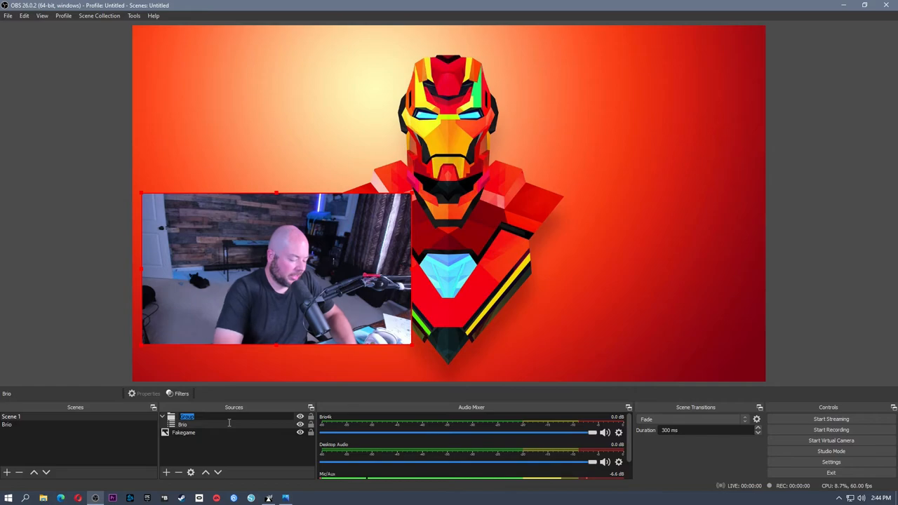
pyautogui.write('Mask')
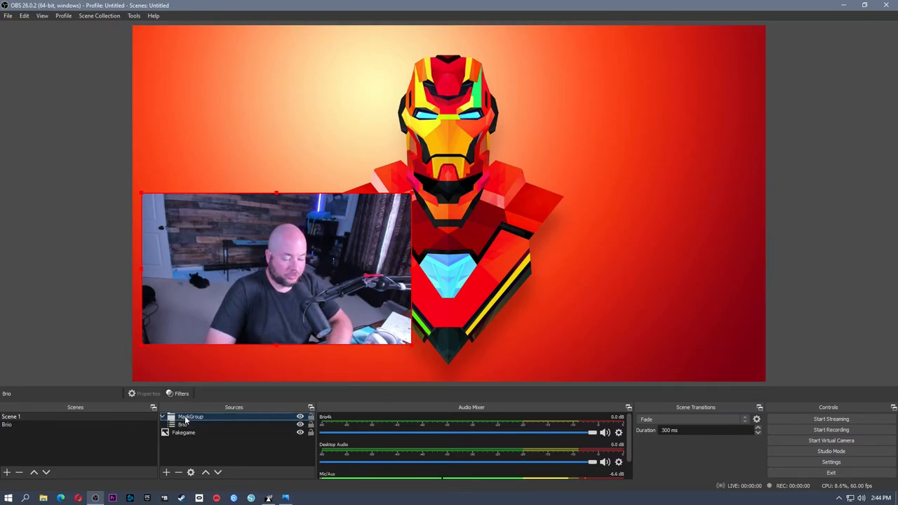
# Give MaskGroup an Image Mask/Blend filter using webcamMask.png, cutting the webcam into a triangle
pyautogui.rightClick(191, 416)
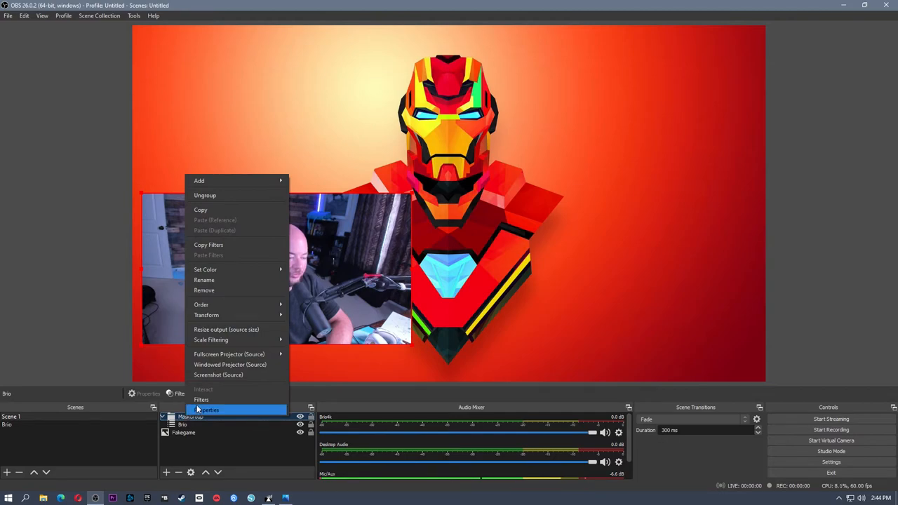
pyautogui.click(202, 399)
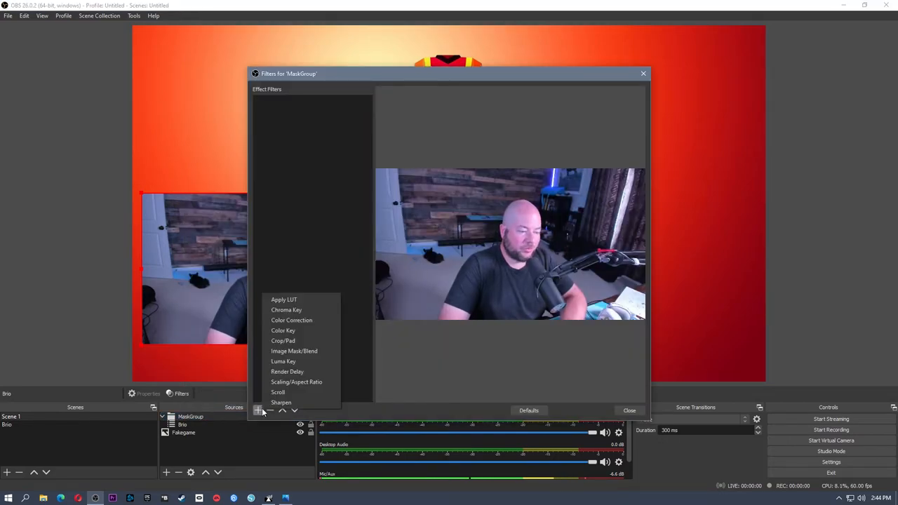
pyautogui.click(294, 350)
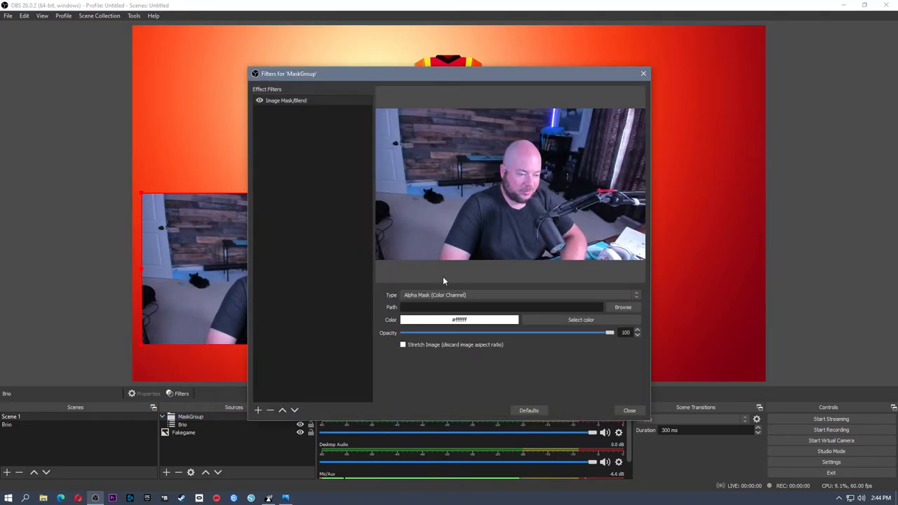
pyautogui.click(623, 306)
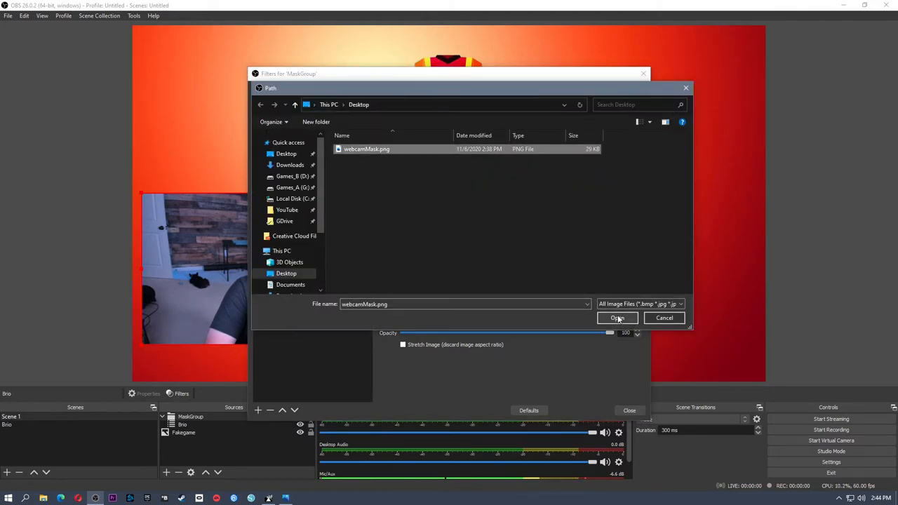
pyautogui.click(617, 317)
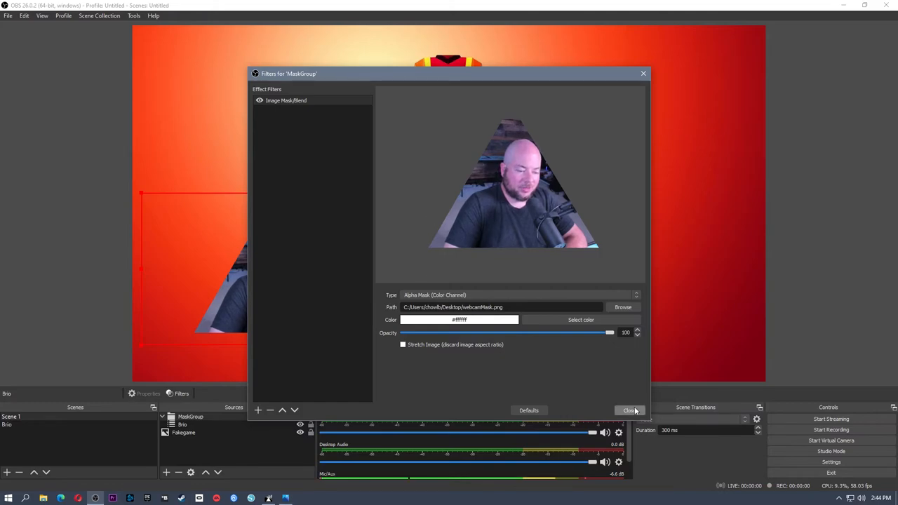
pyautogui.click(629, 410)
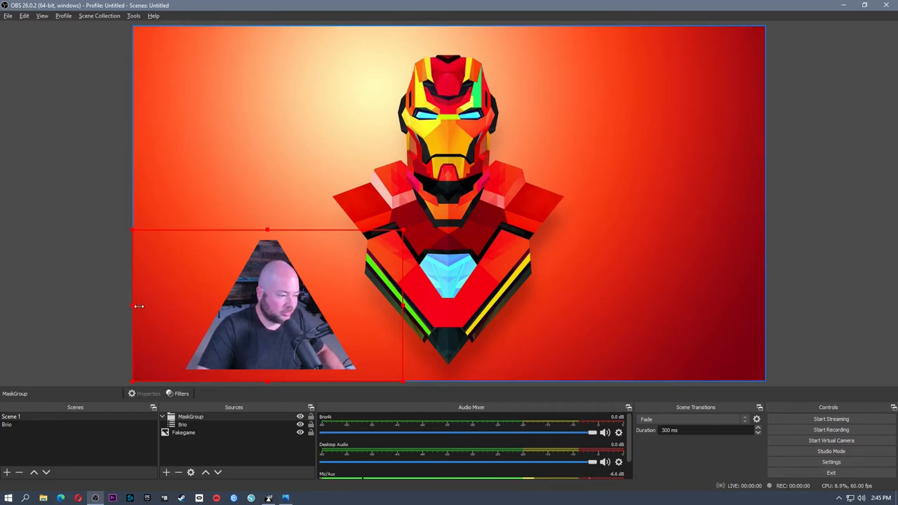
# Move the masked webcam group into the bottom-left corner and reselect MaskGroup in Sources
pyautogui.moveTo(133, 306); pyautogui.dragTo(177, 305)
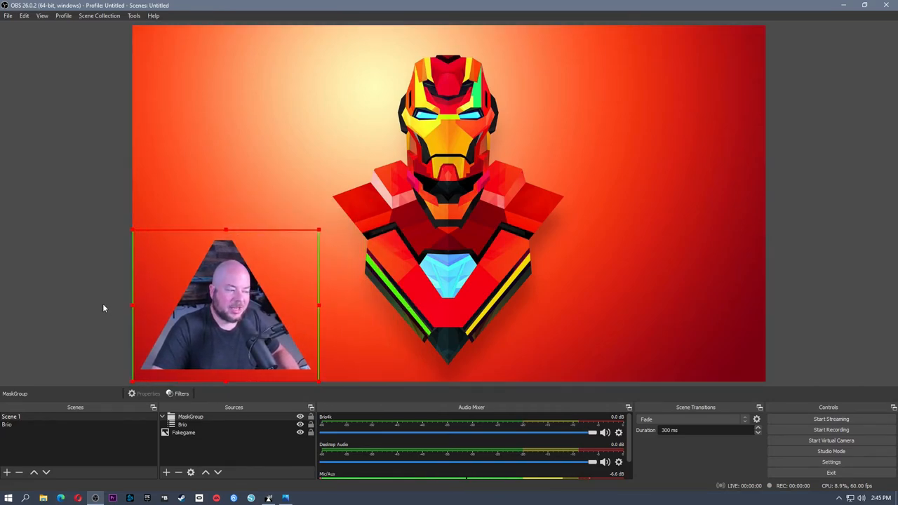
pyautogui.click(97, 308)
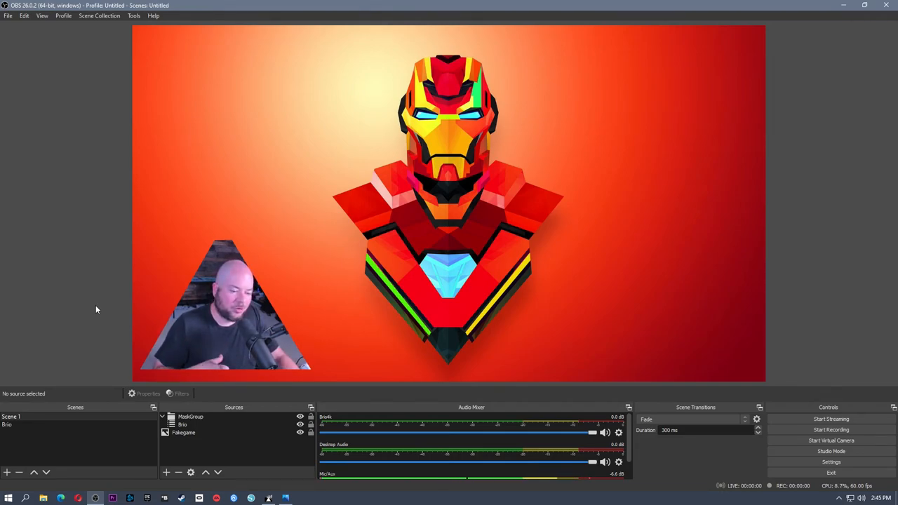
pyautogui.click(191, 415)
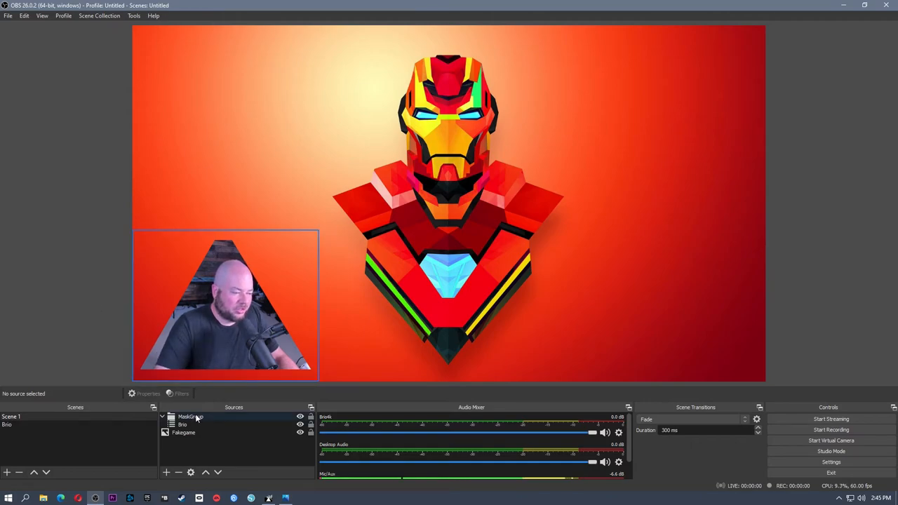
pyautogui.click(191, 417)
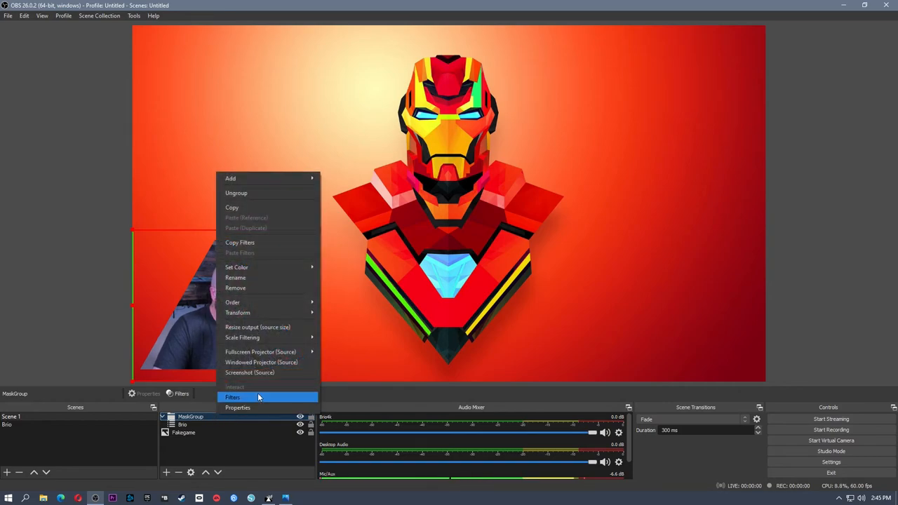
# Swap MaskGroup's mask image to THOUGHTBUBBLE_WEBCAM_CUTOUT.png from the Custom Webcam Cutouts folder
pyautogui.click(233, 397)
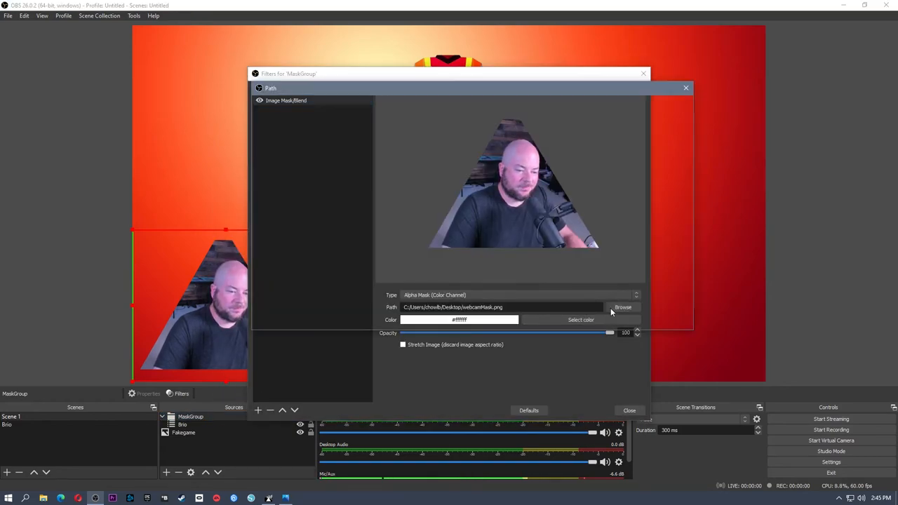
pyautogui.click(623, 307)
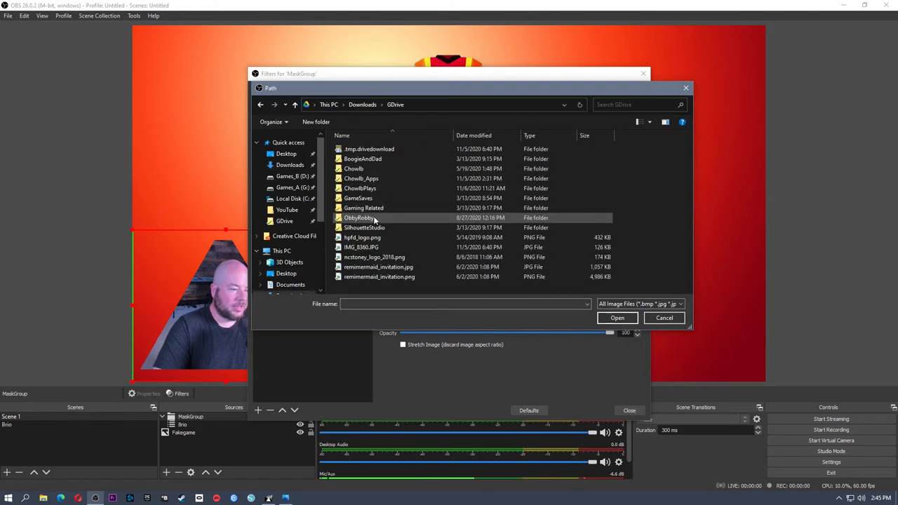
pyautogui.doubleClick(359, 218)
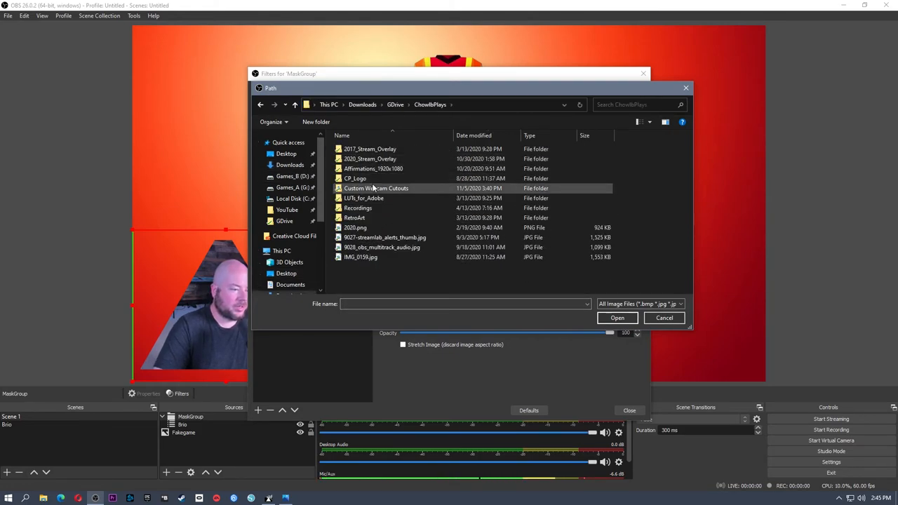
pyautogui.doubleClick(376, 188)
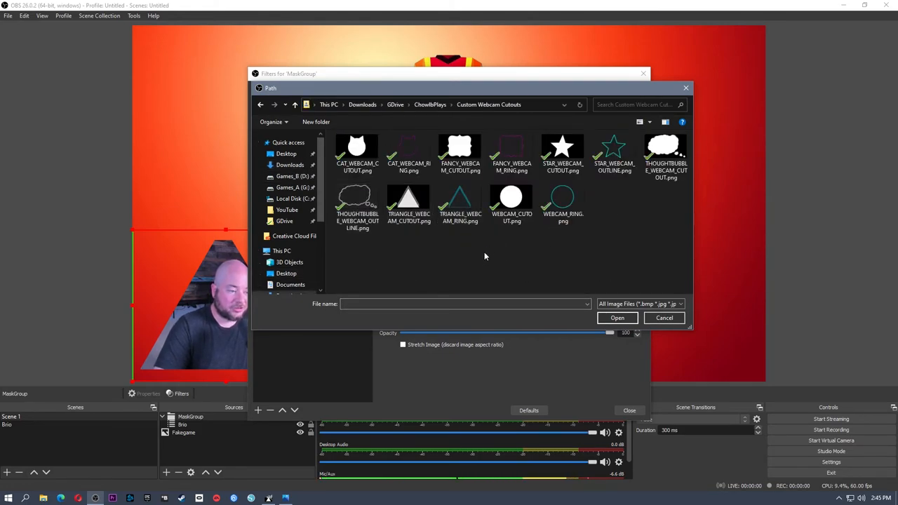
pyautogui.click(357, 151)
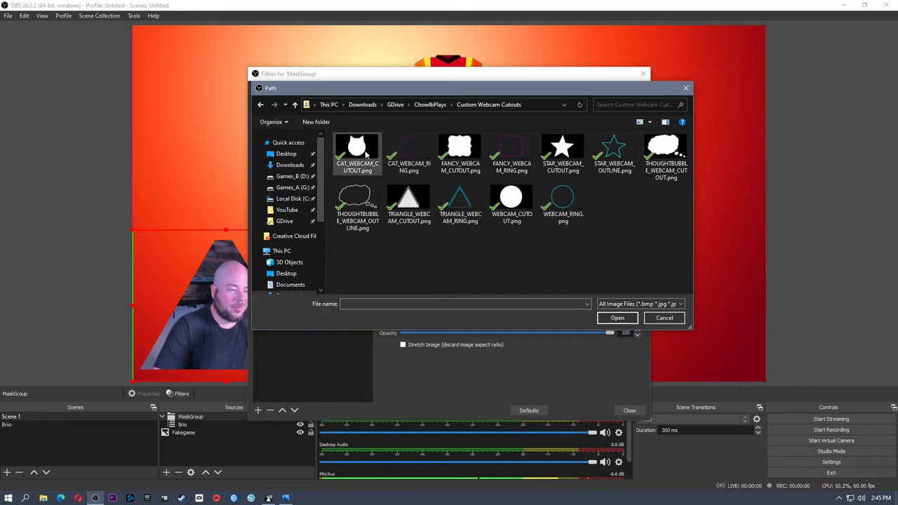
pyautogui.click(665, 152)
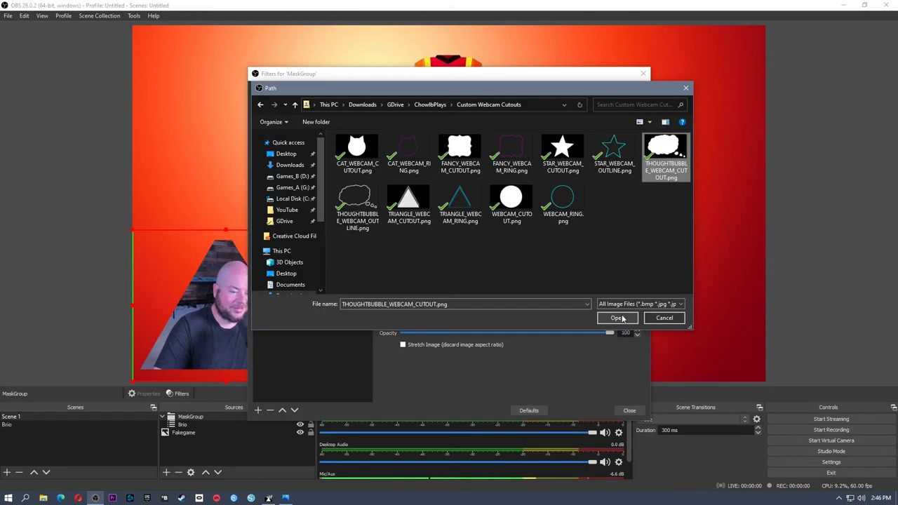
pyautogui.click(616, 317)
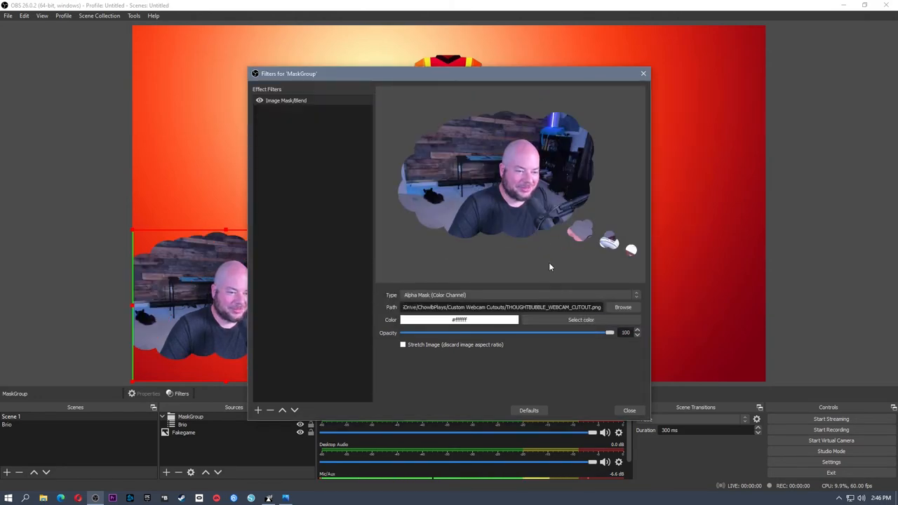
# Close the filters window and show the Custom Webcam Cutouts folder in File Explorer
pyautogui.click(629, 409)
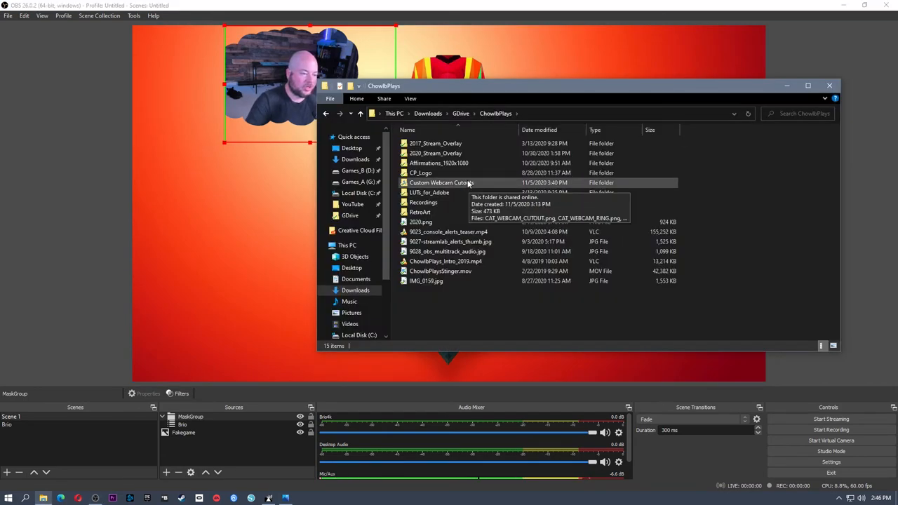
pyautogui.doubleClick(440, 183)
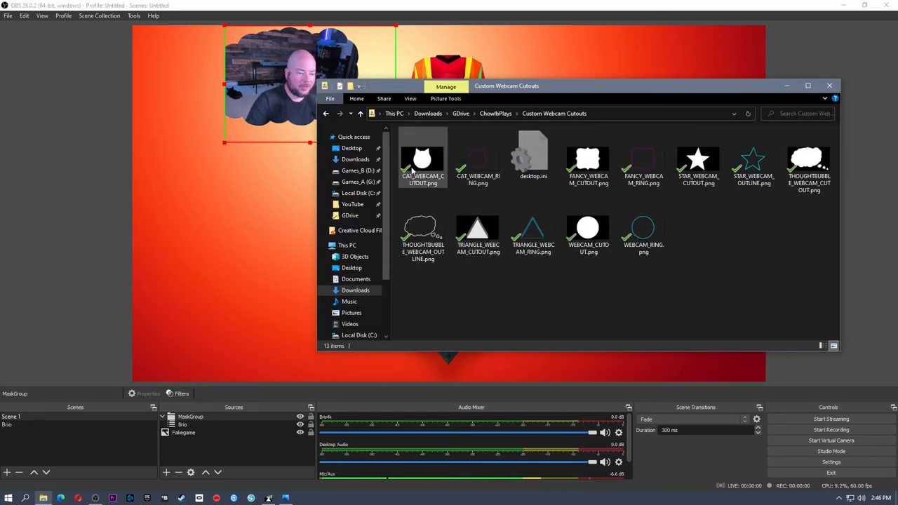
pyautogui.click(685, 264)
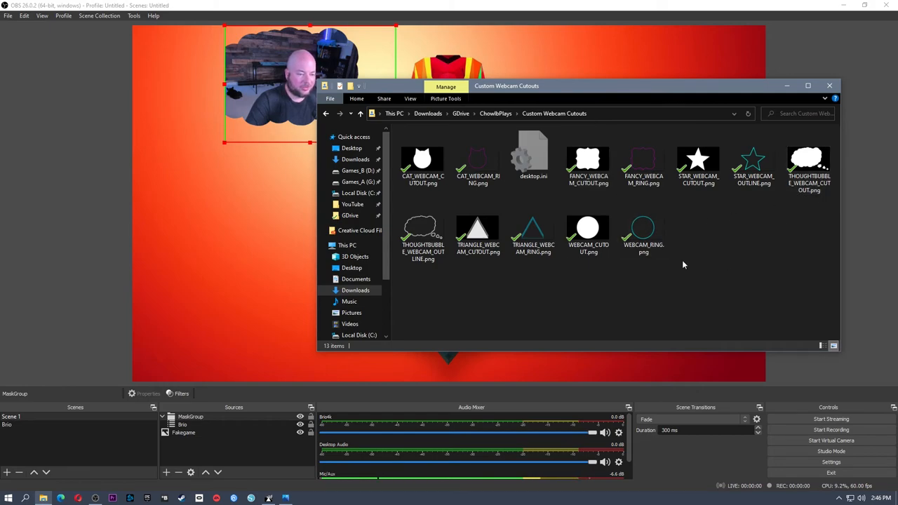